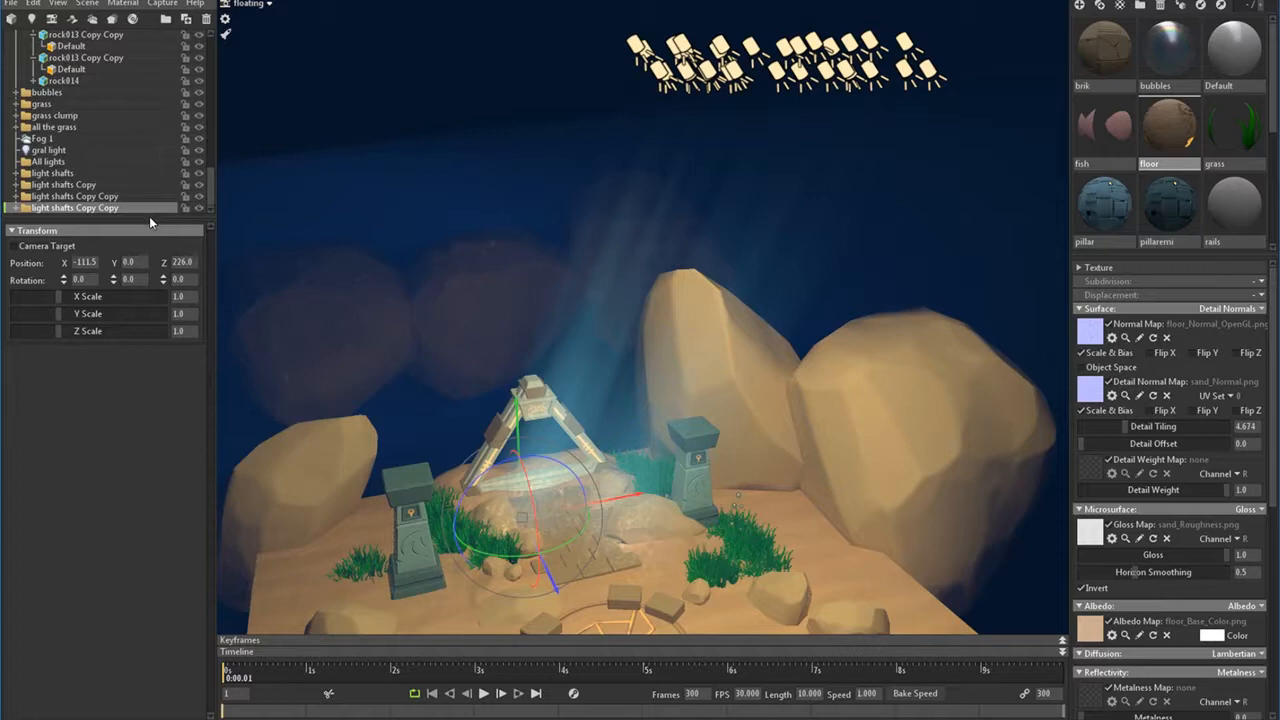
- Inspect the god light and the light-shafts copy groups in the Outliner, then clear the selection
click(48, 160)
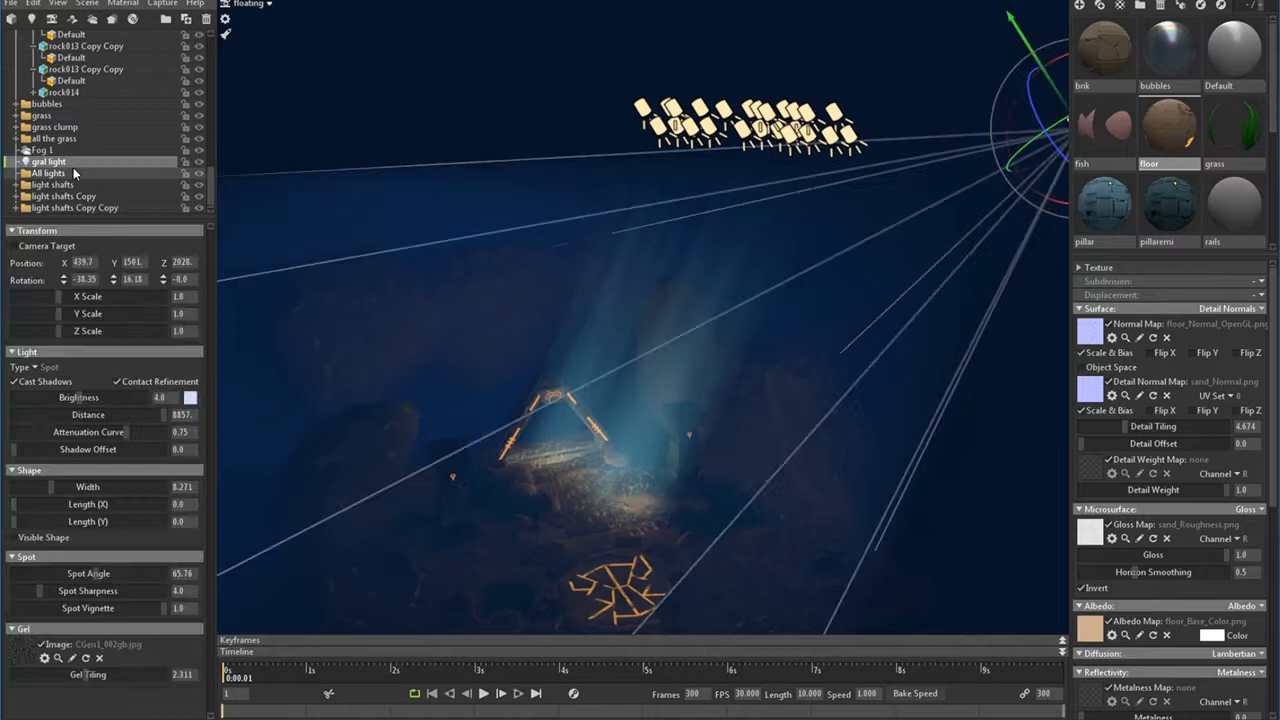
click(48, 172)
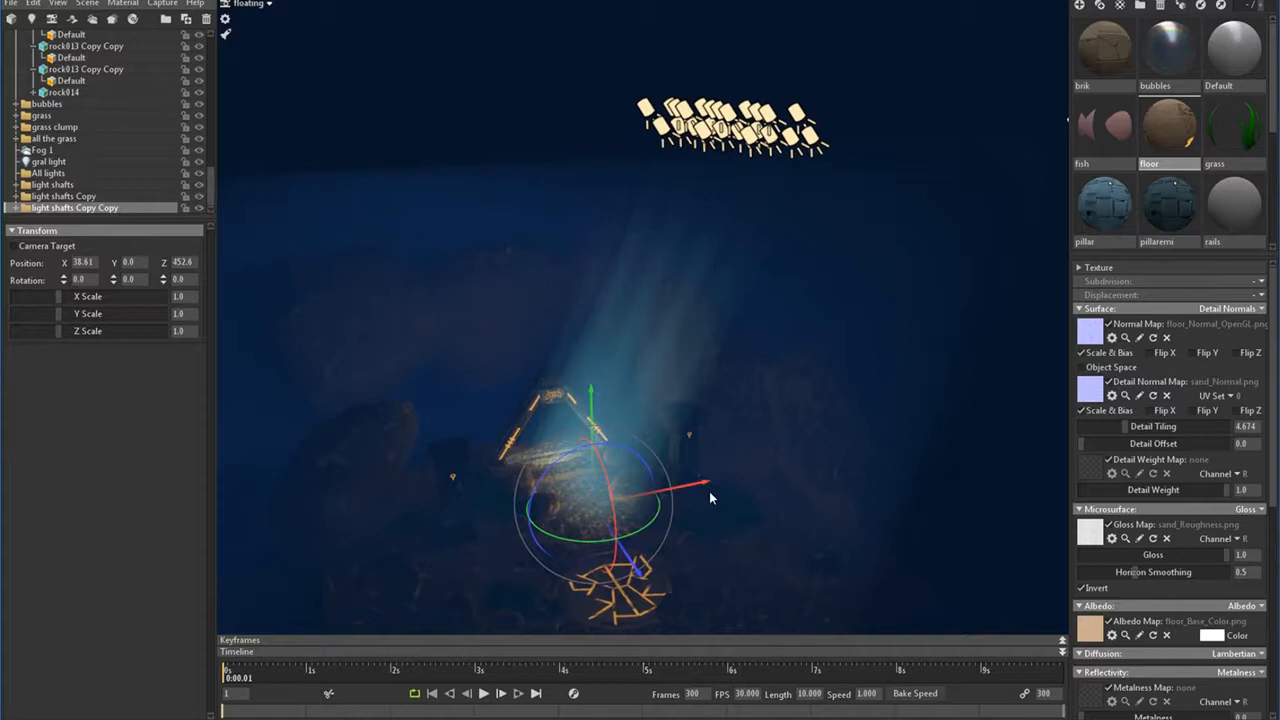
click(74, 172)
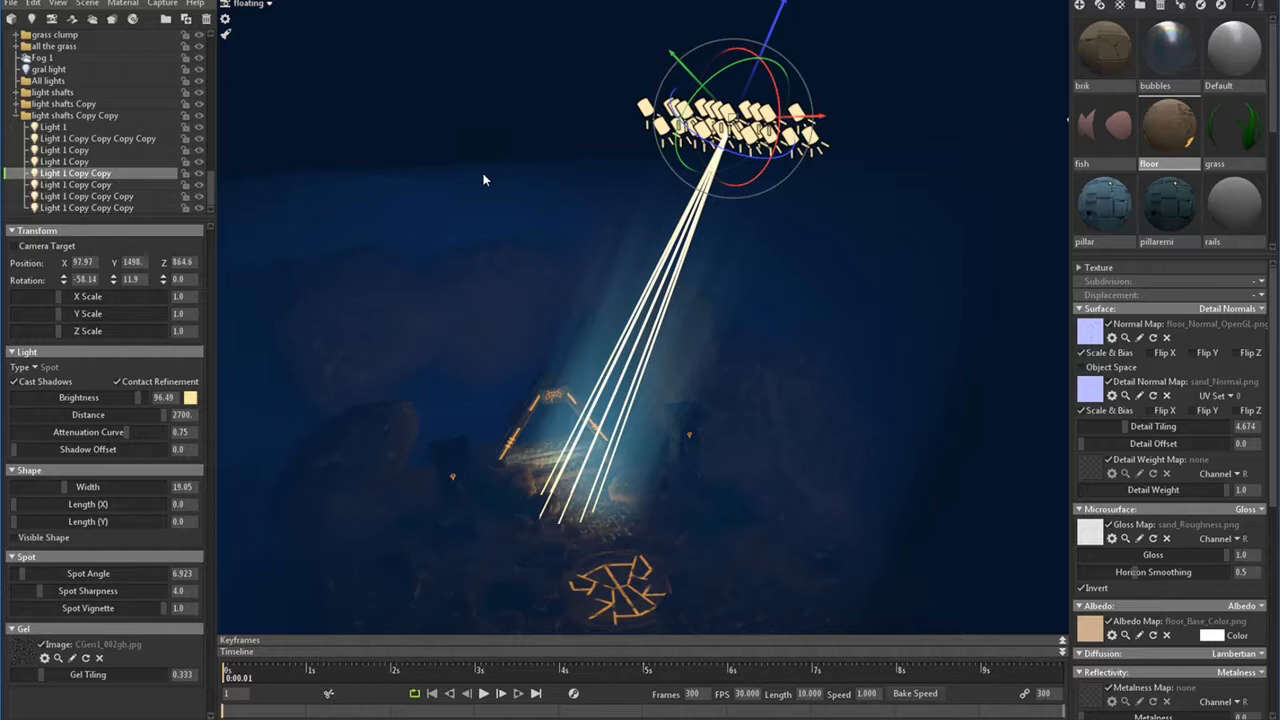
click(76, 184)
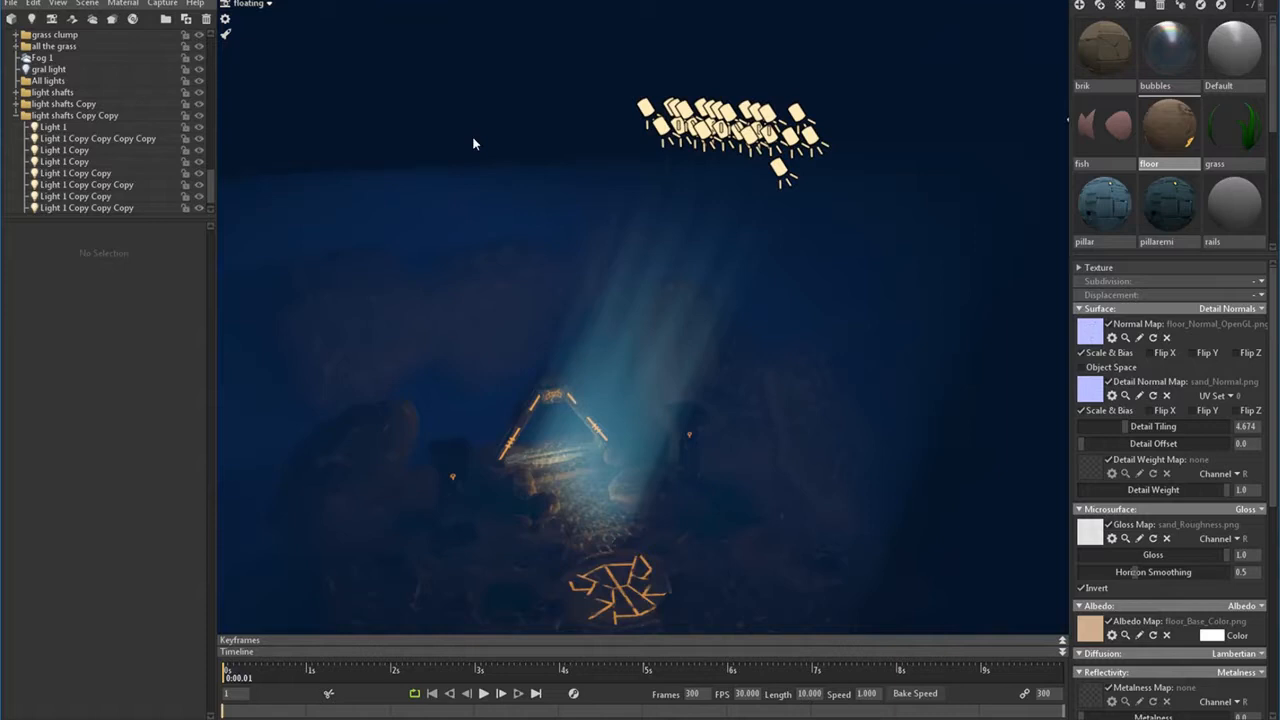
click(64, 104)
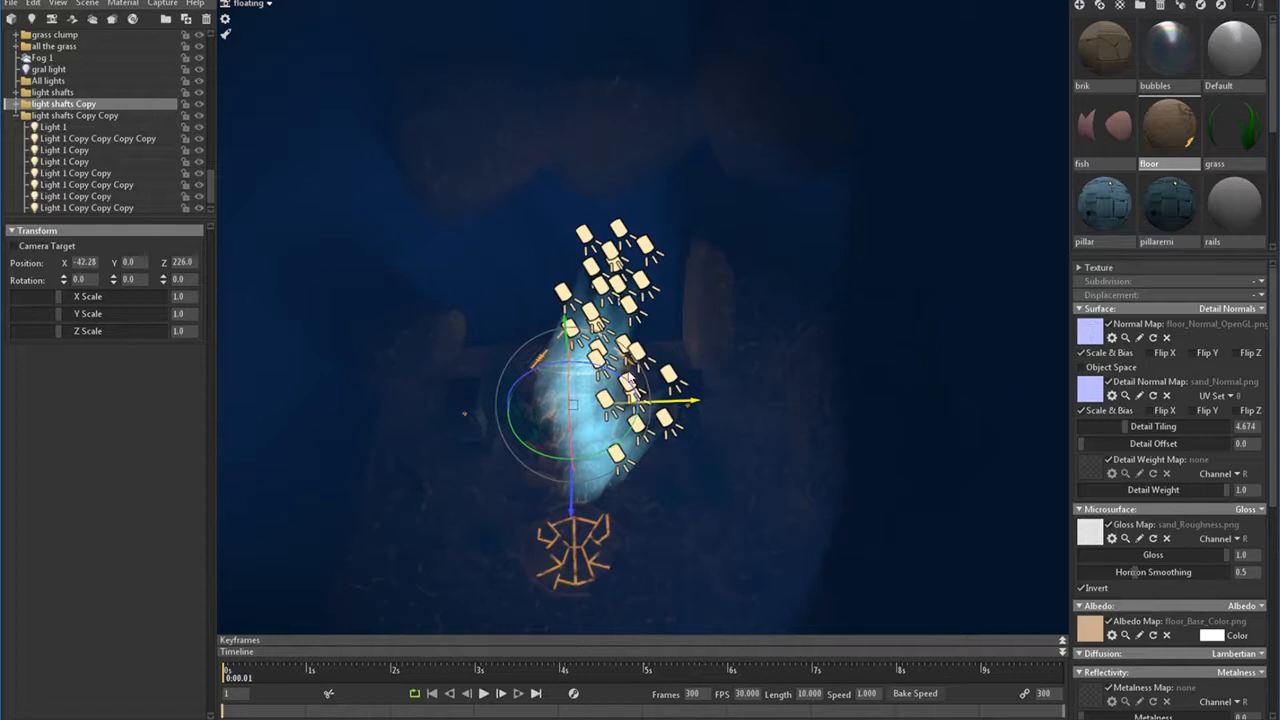
- Multi-select several shaft spotlights together above the portal
drag(696, 400, 700, 448)
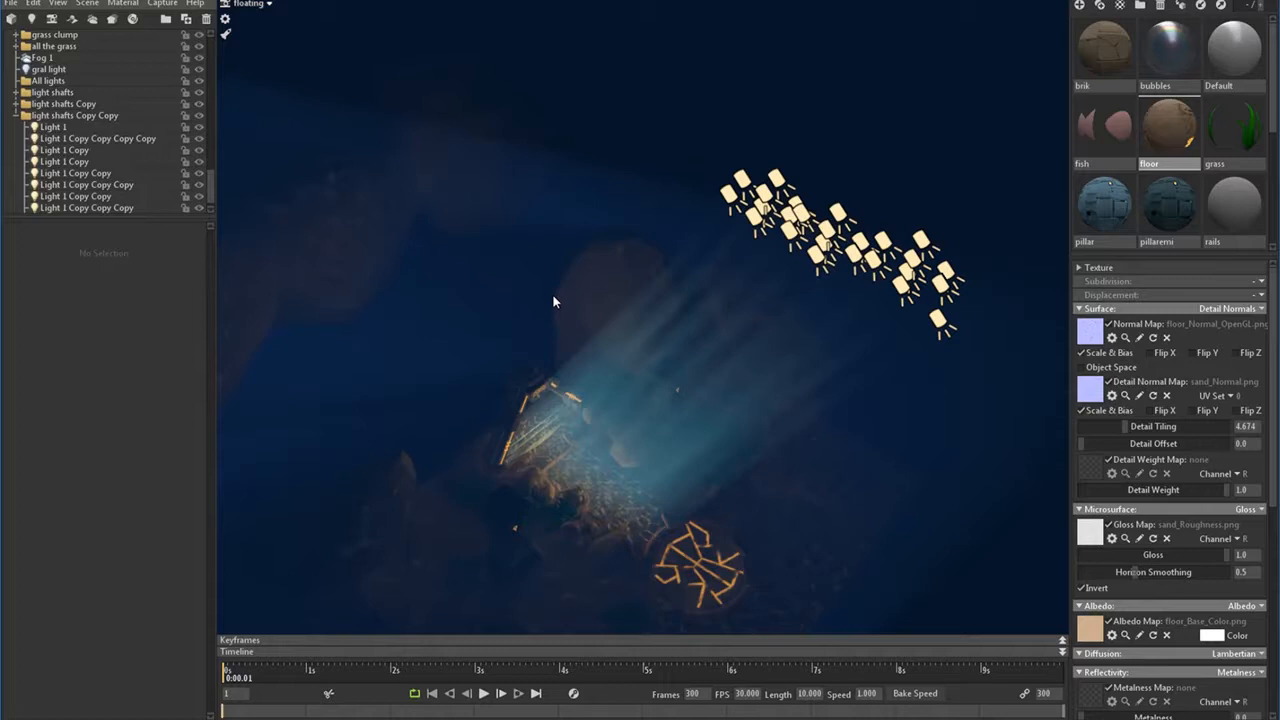
click(88, 184)
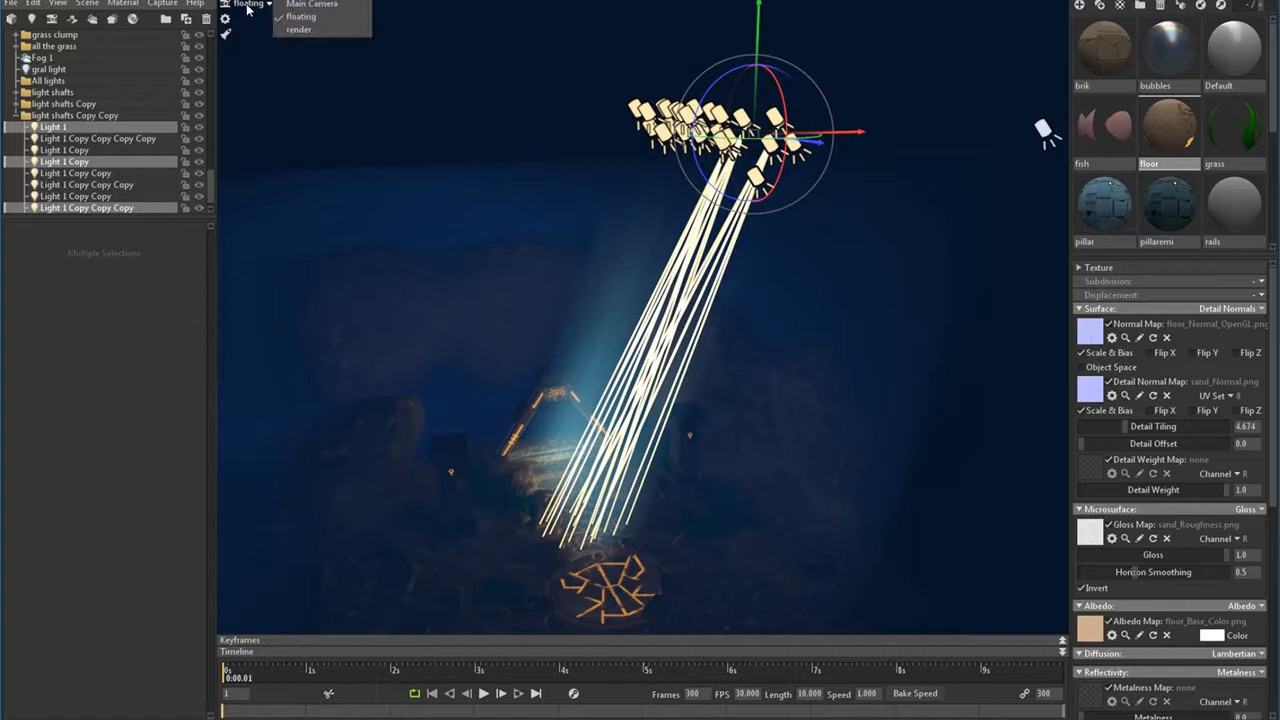
click(298, 28)
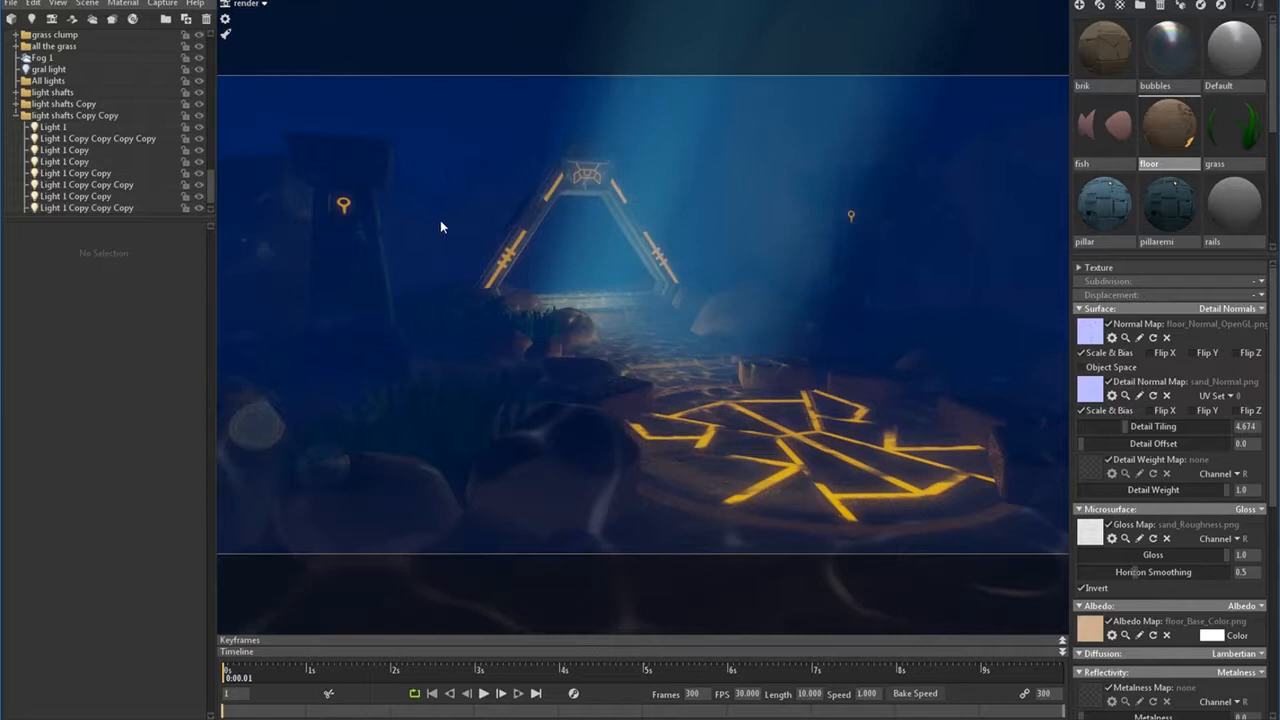
mouse_move(436, 208)
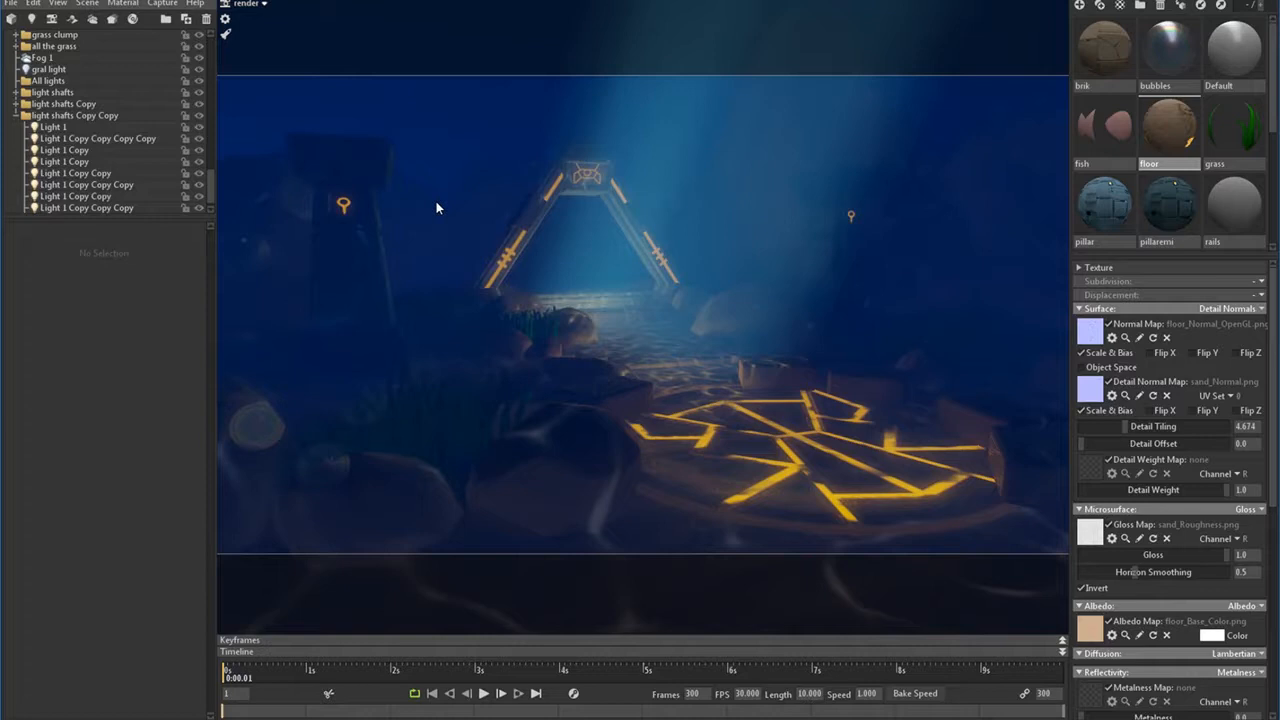
click(248, 4)
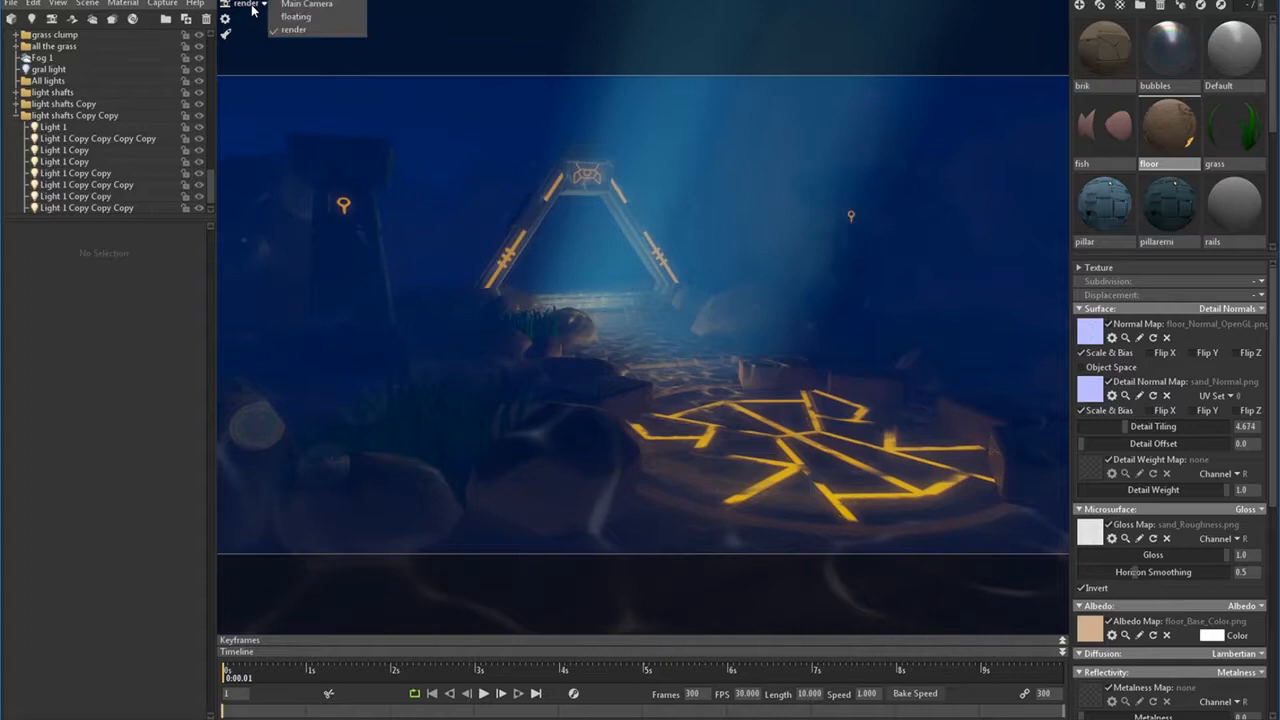
click(296, 16)
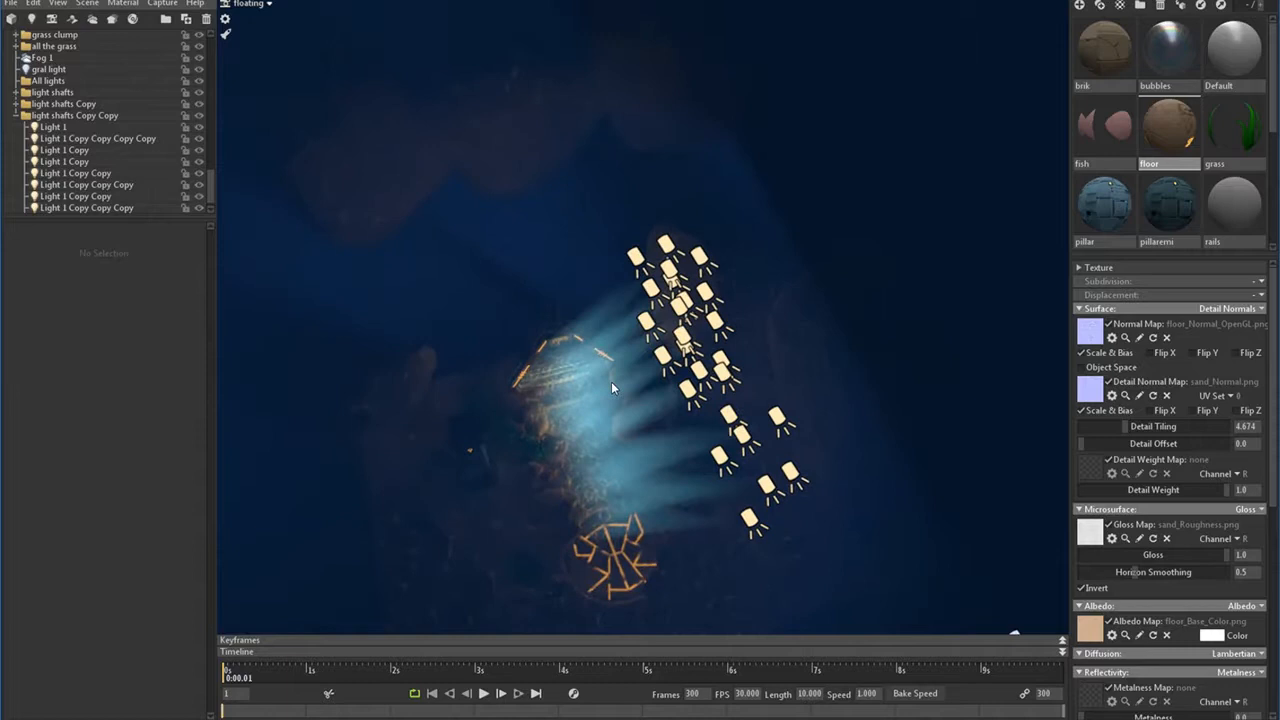
- Spread individual shaft spotlights apart so their beams disperse over the portal
click(88, 160)
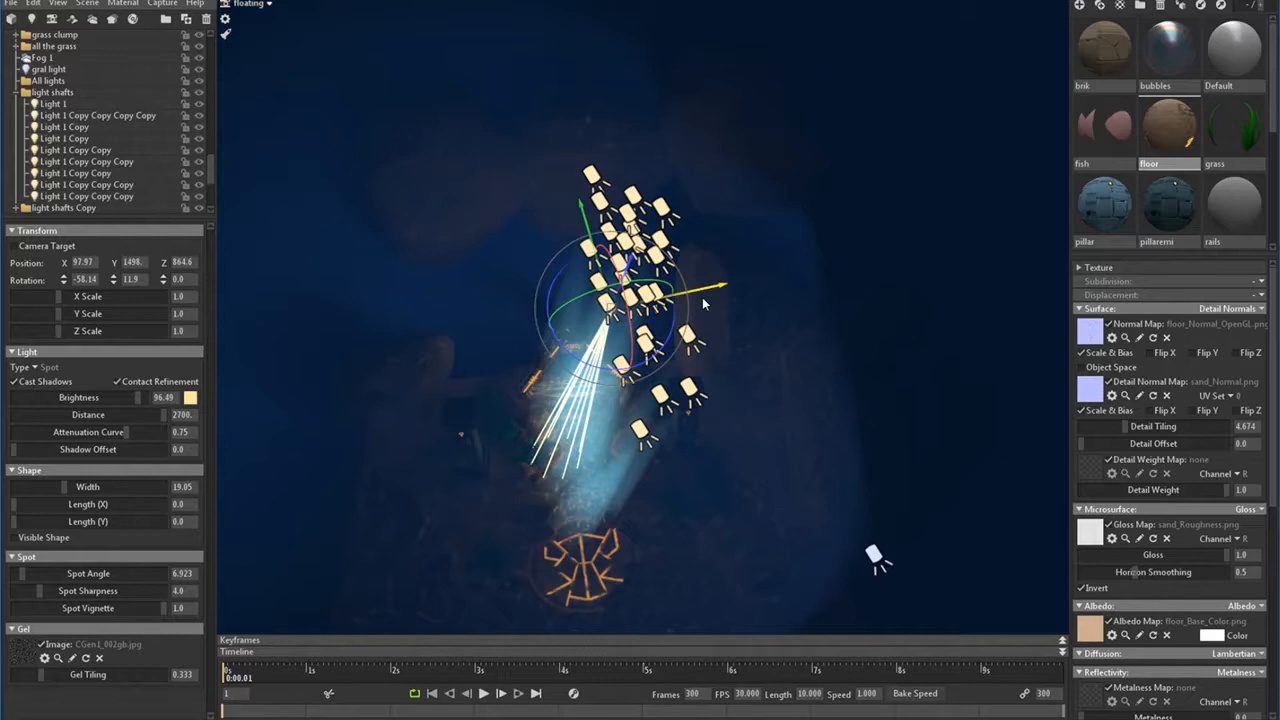
drag(700, 300, 690, 410)
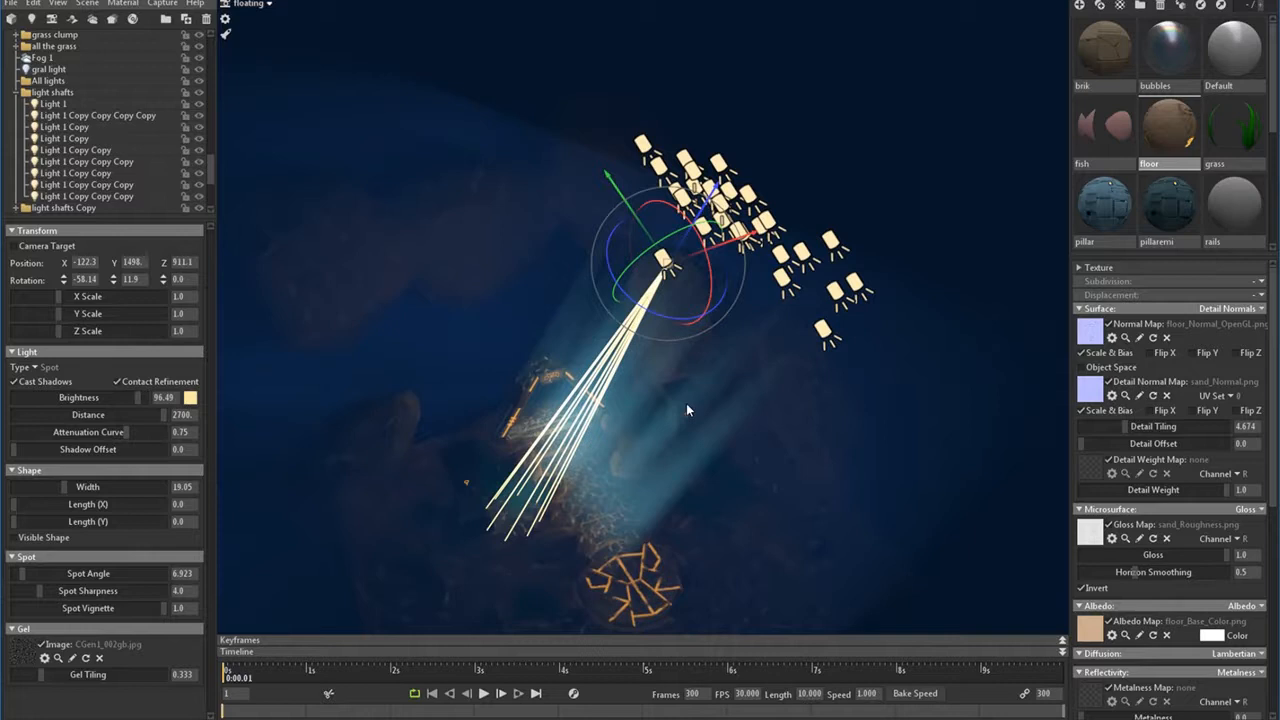
drag(660, 256, 716, 328)
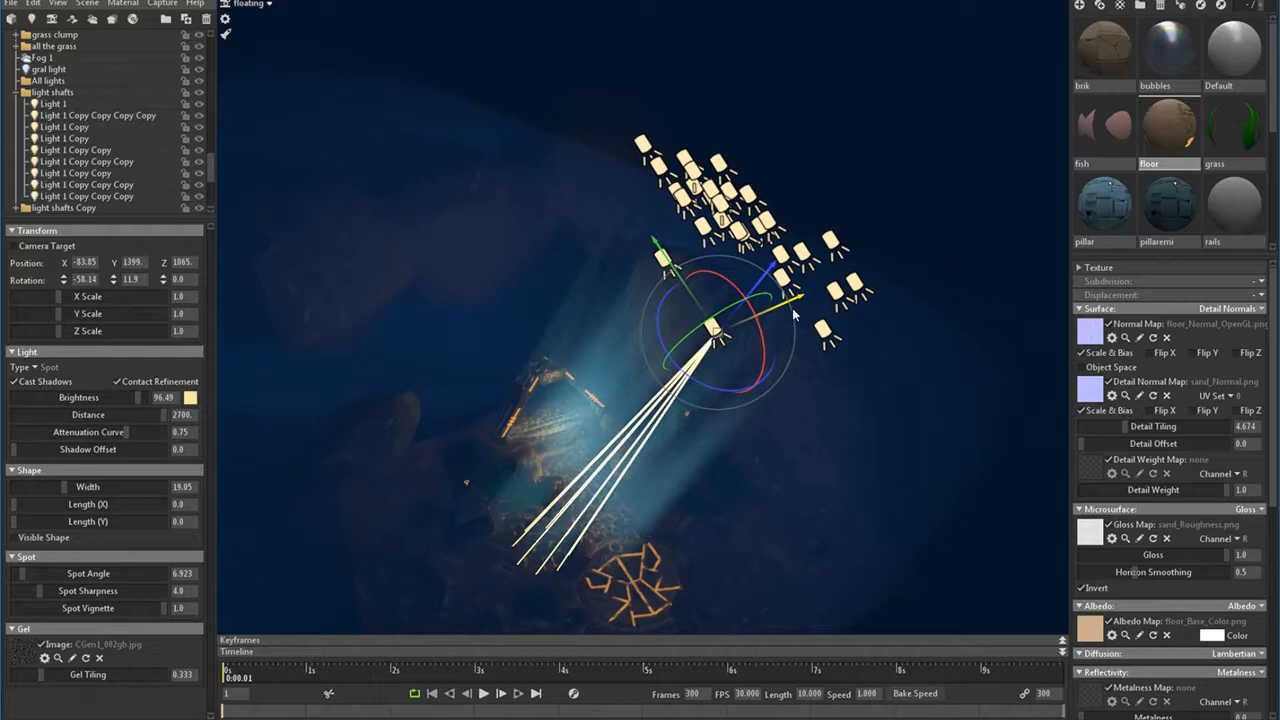
drag(790, 316, 700, 330)
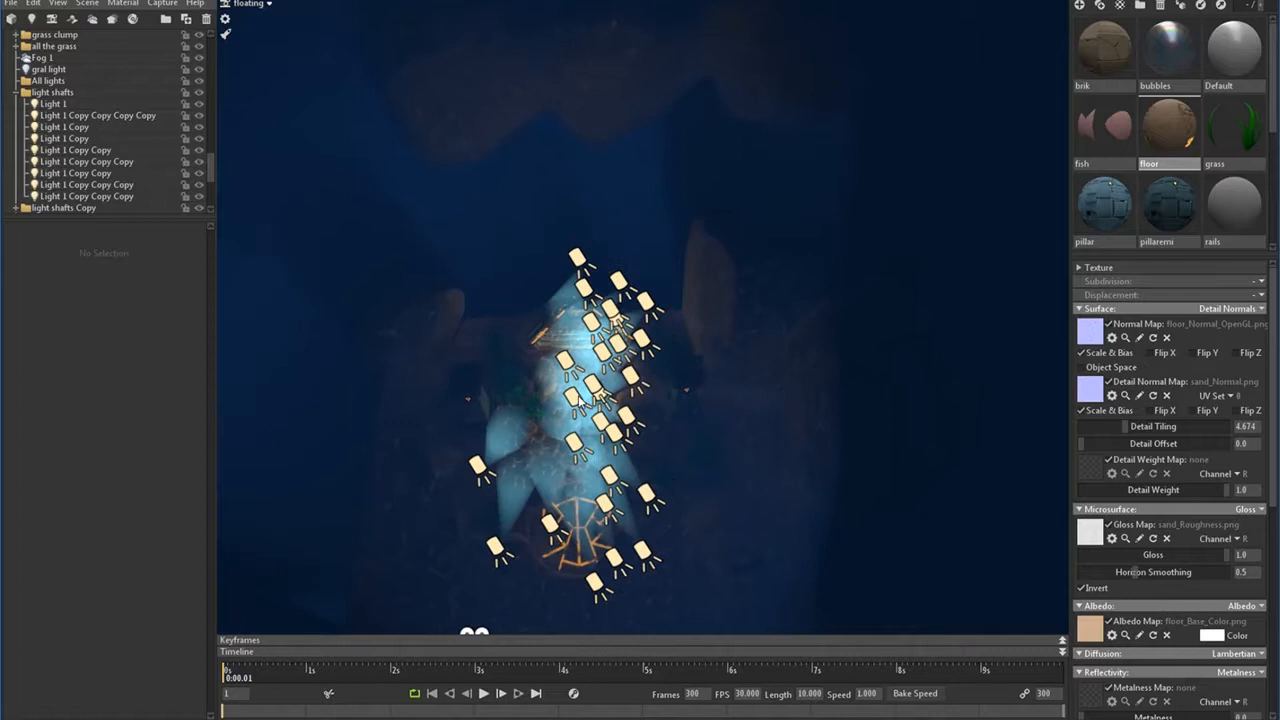
- Reselect the spotlight copies for further repositioning and view the result through the render camera
click(76, 148)
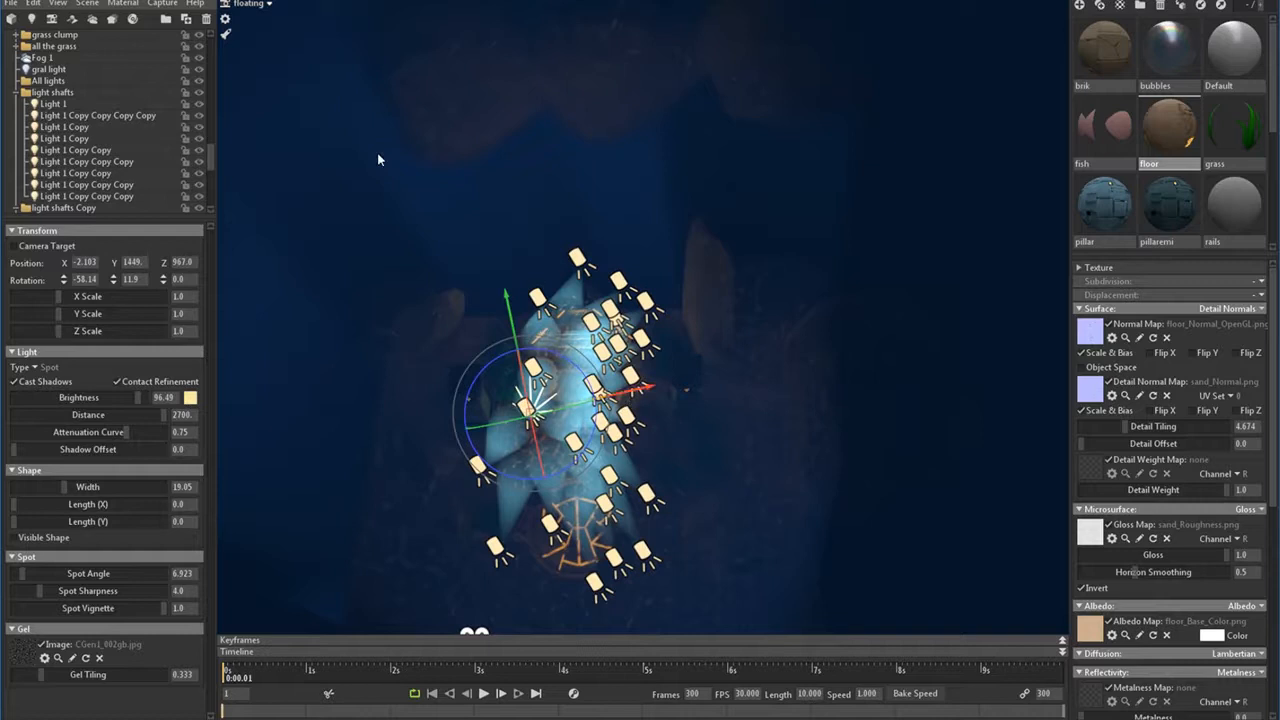
click(380, 160)
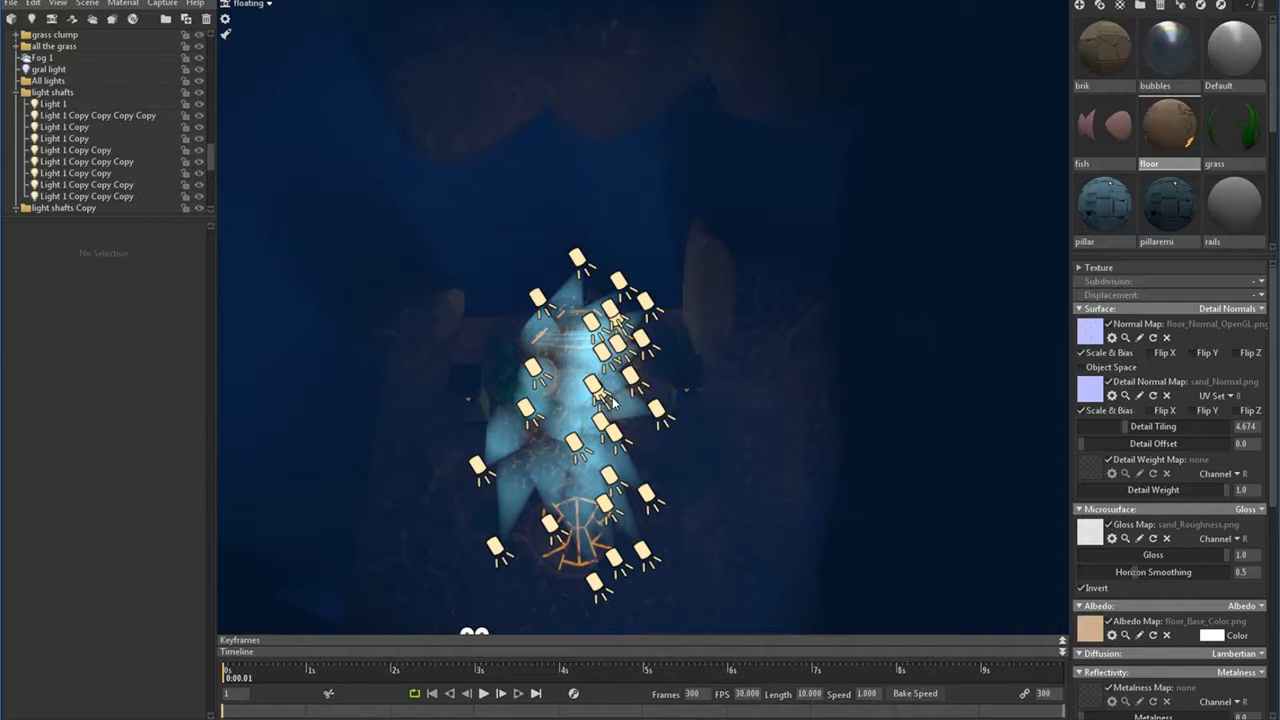
click(596, 400)
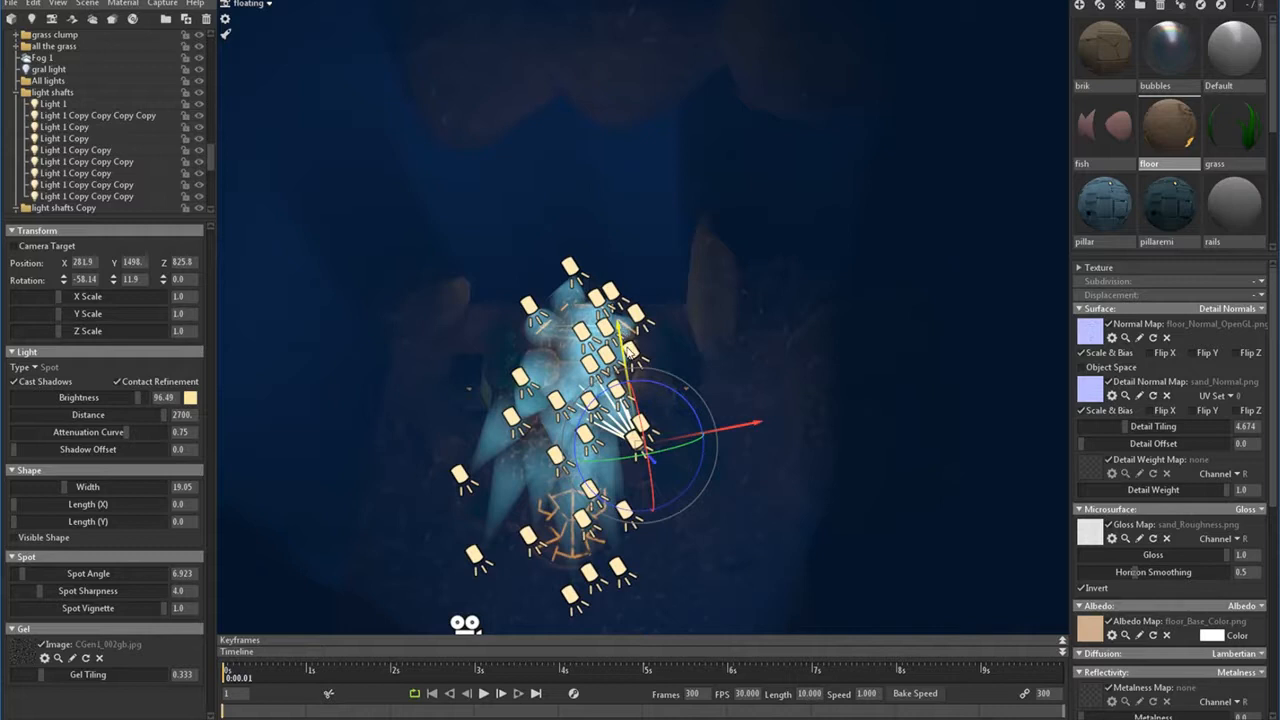
click(84, 184)
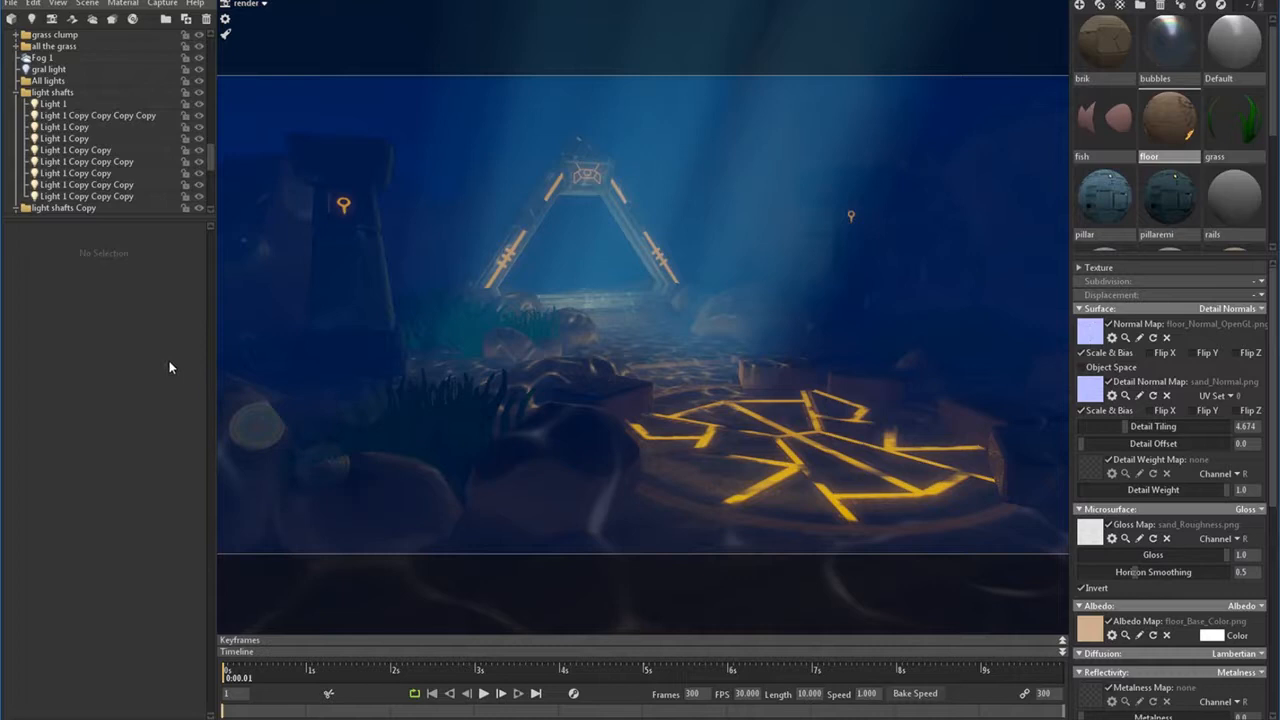
- Scroll the render settings down to the Global Illumination voxel resolution options
scroll(down, 3)
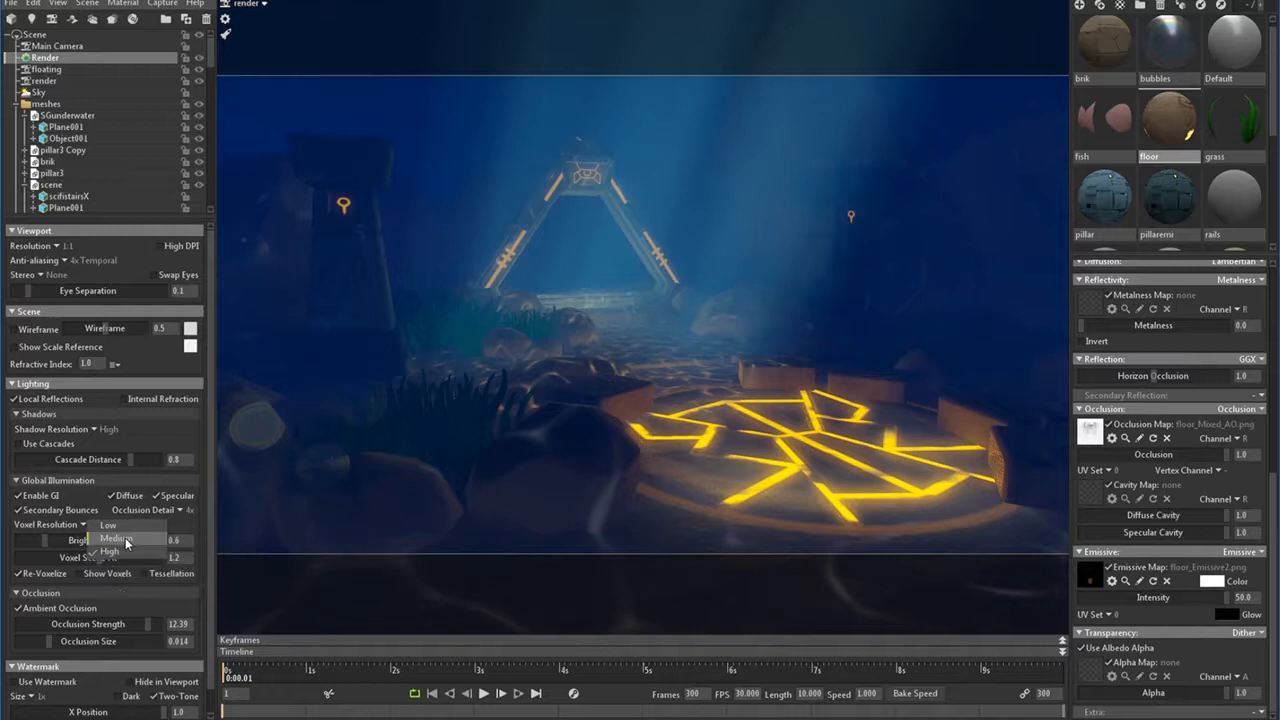
- Set global illumination voxel resolution to Medium and browse on to the material settings
click(116, 538)
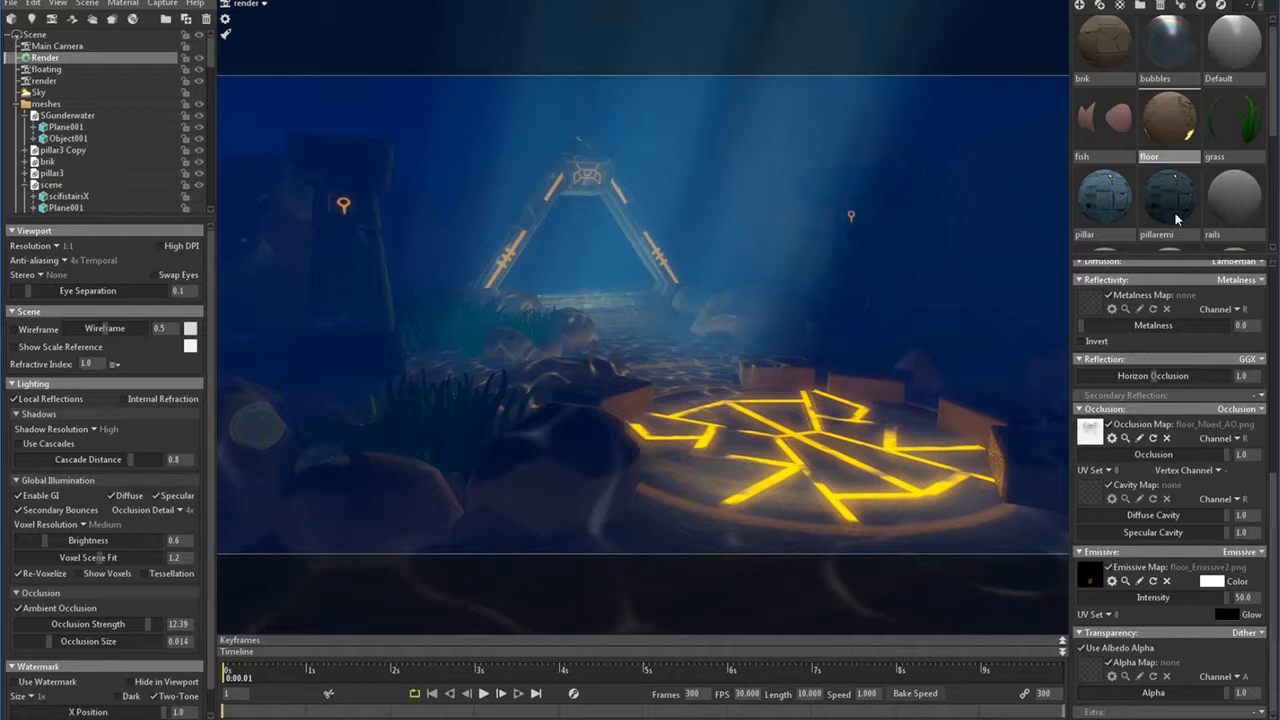
scroll(down, 3)
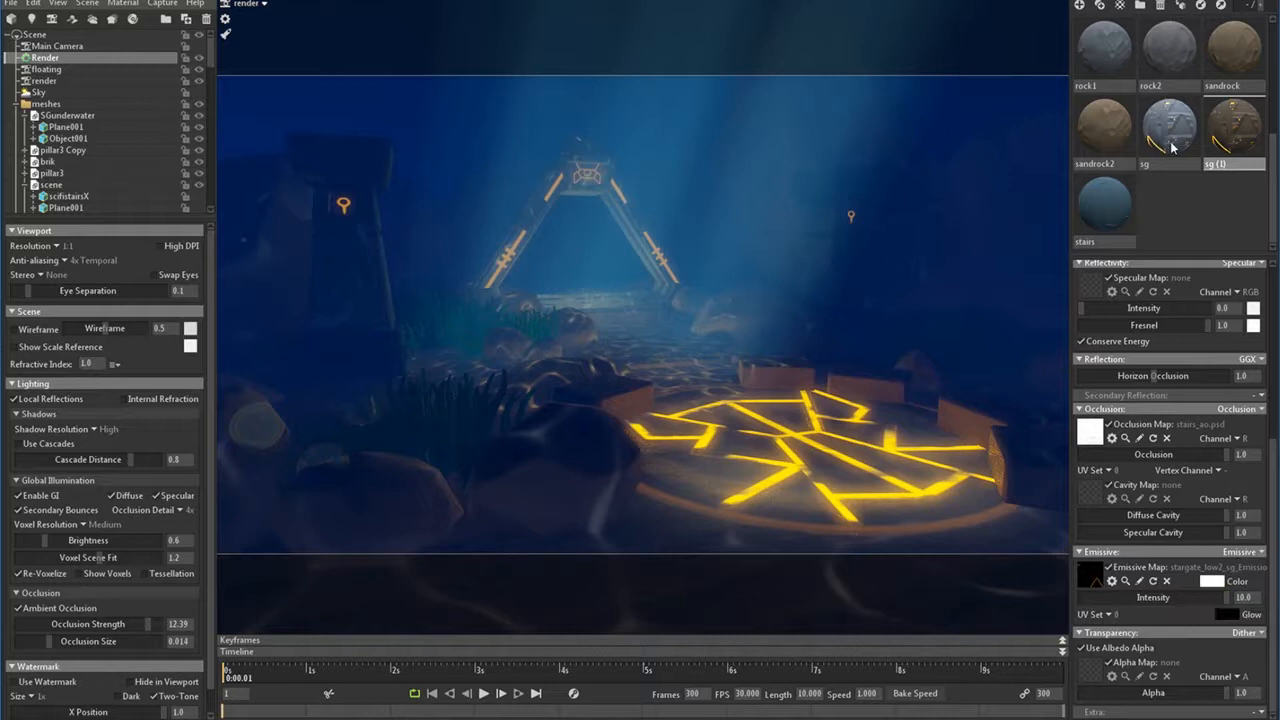
mouse_move(1218, 596)
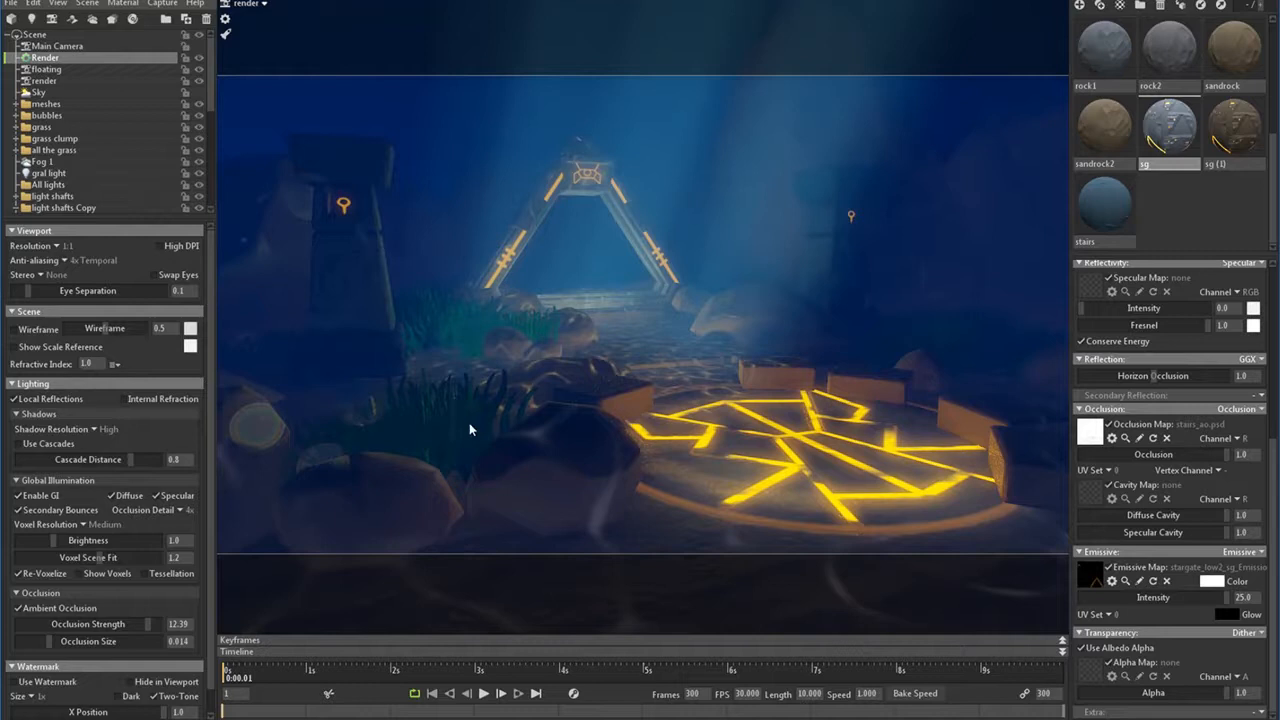
- Tune Fog 1 to max opacity ~0.962, ambient 0.755 and lights illumination 2.644
click(42, 160)
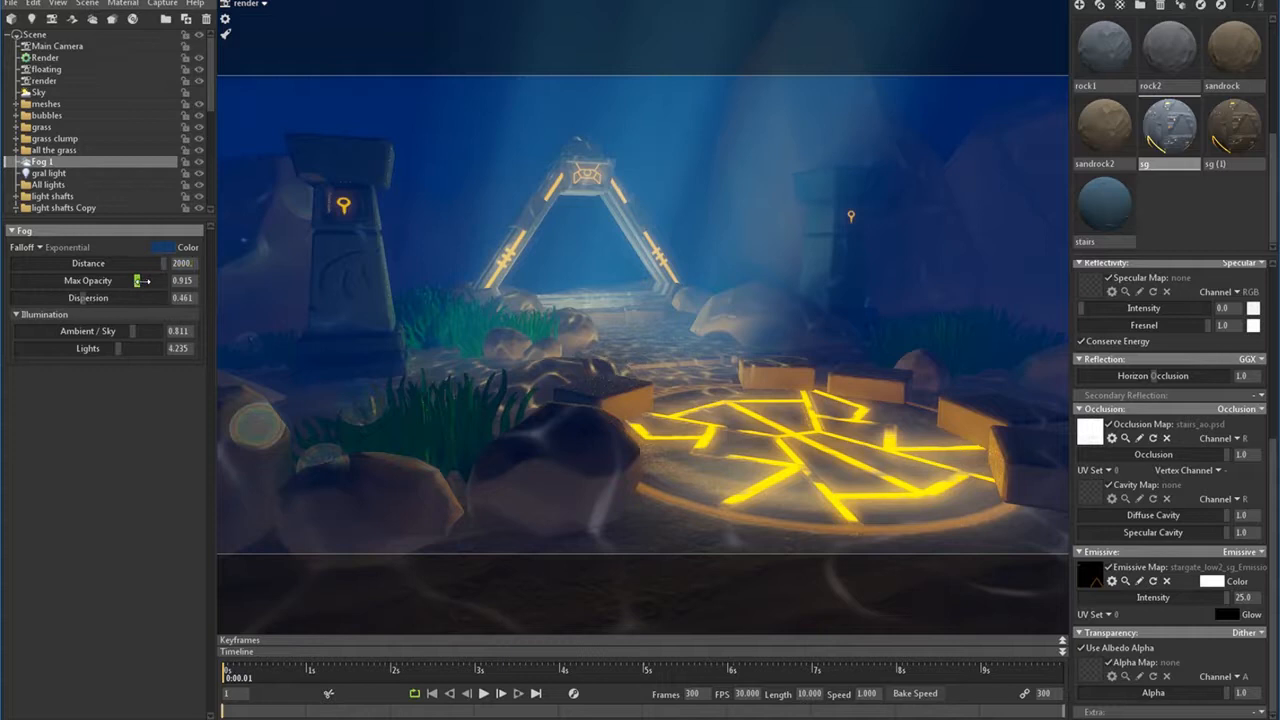
drag(136, 280, 156, 280)
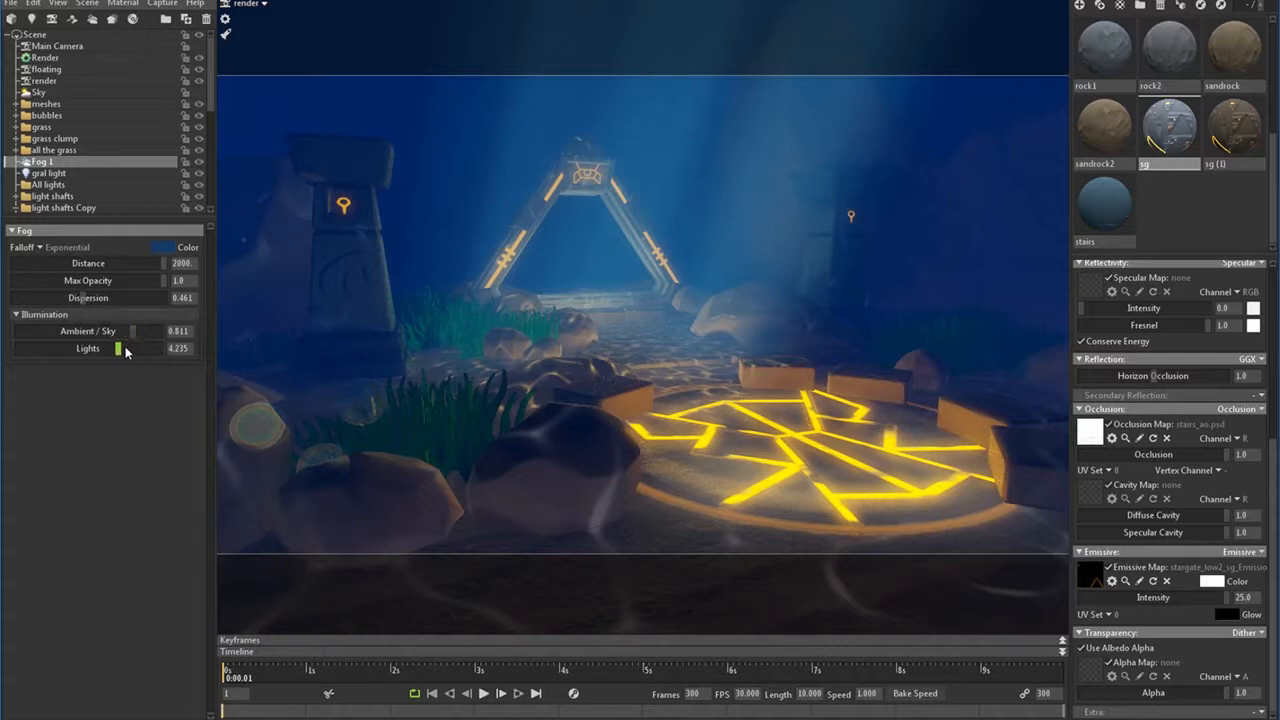
drag(116, 348, 124, 360)
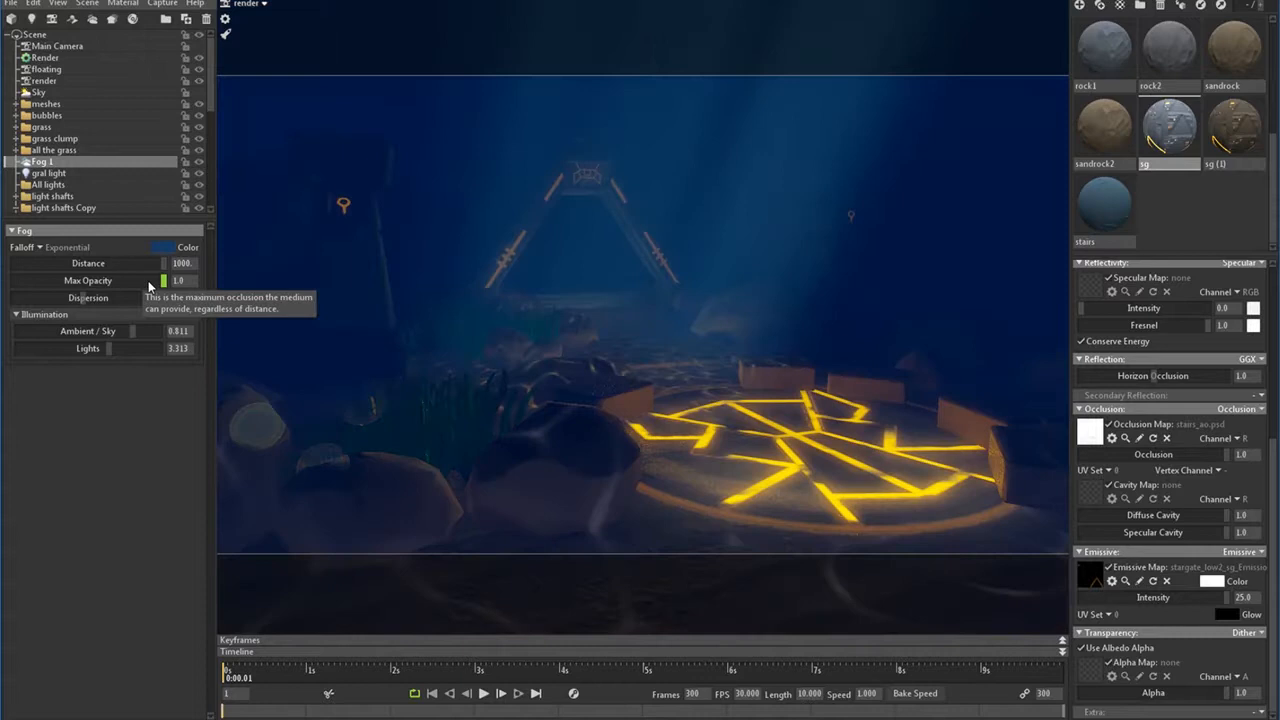
drag(164, 280, 150, 280)
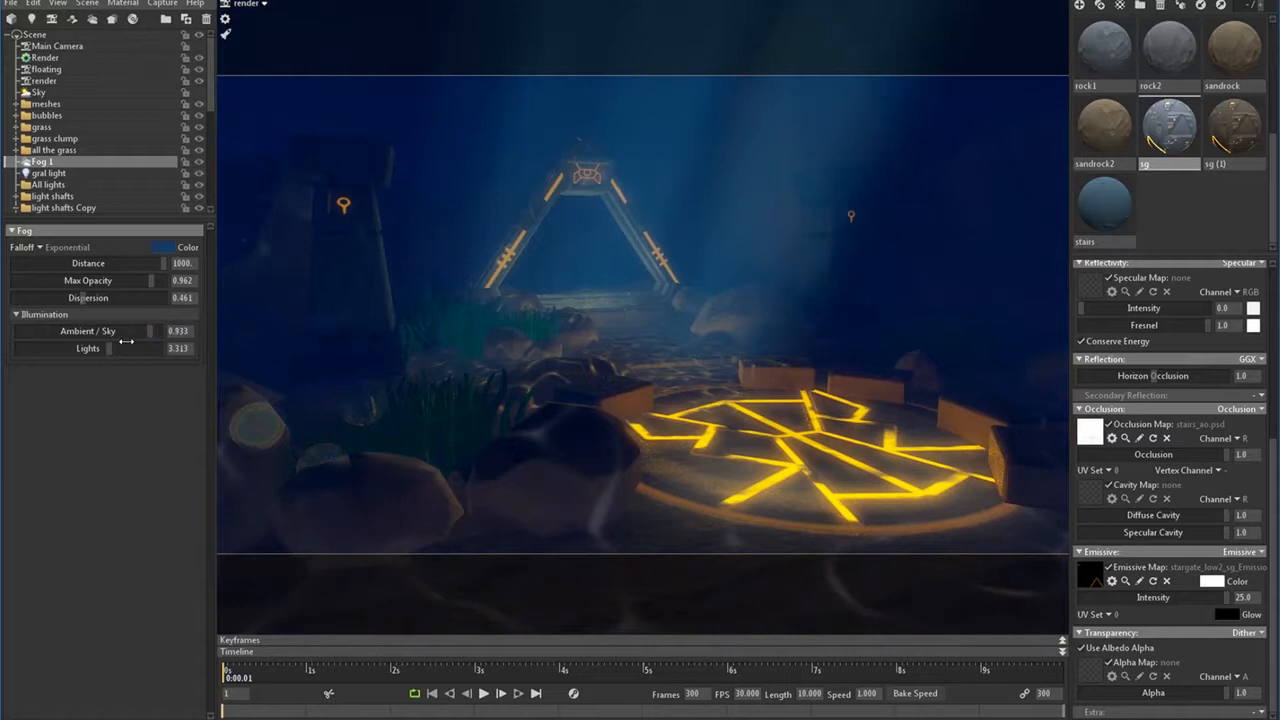
drag(128, 348, 104, 348)
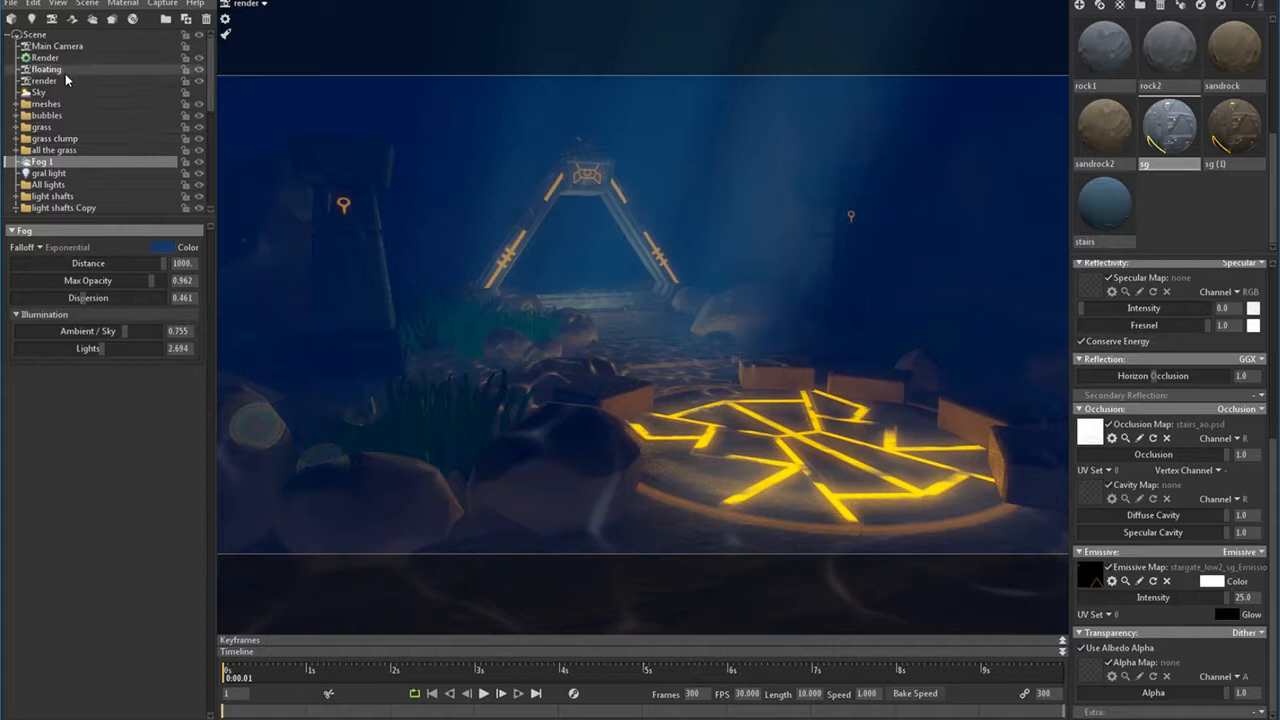
- Check the render camera's lens settings, then return to the Render settings to show GI voxels
click(44, 80)
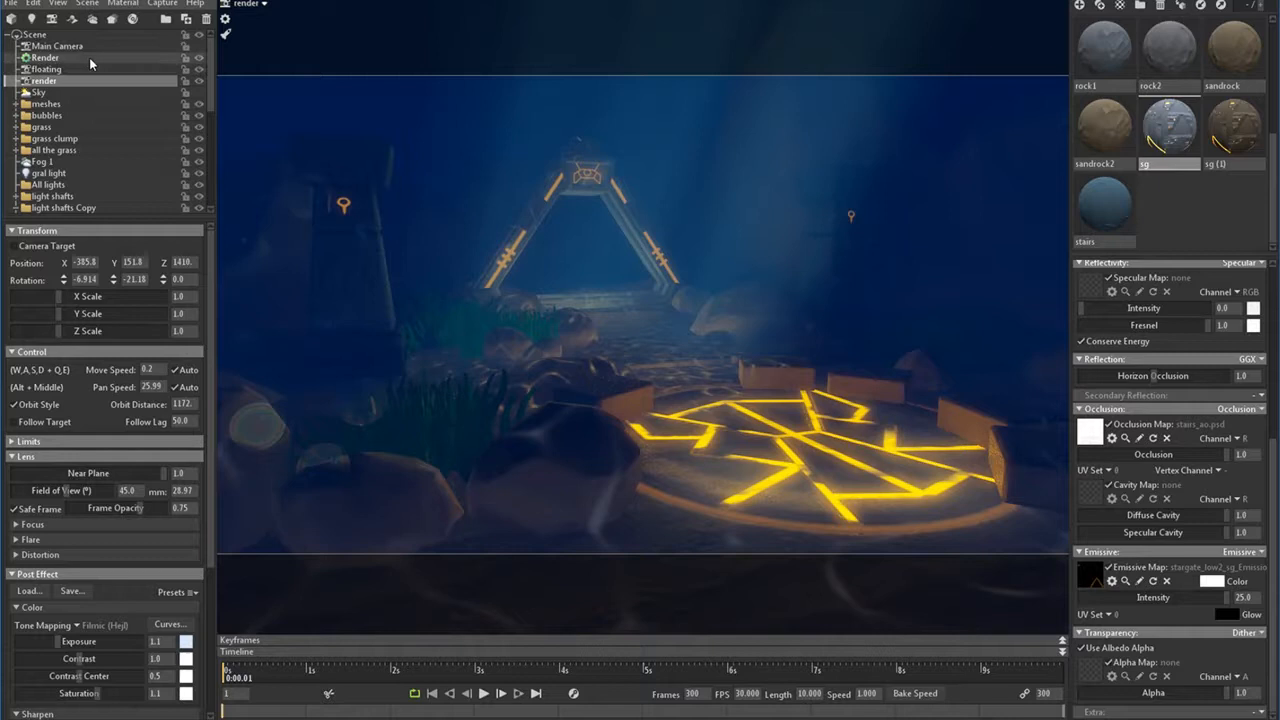
click(44, 56)
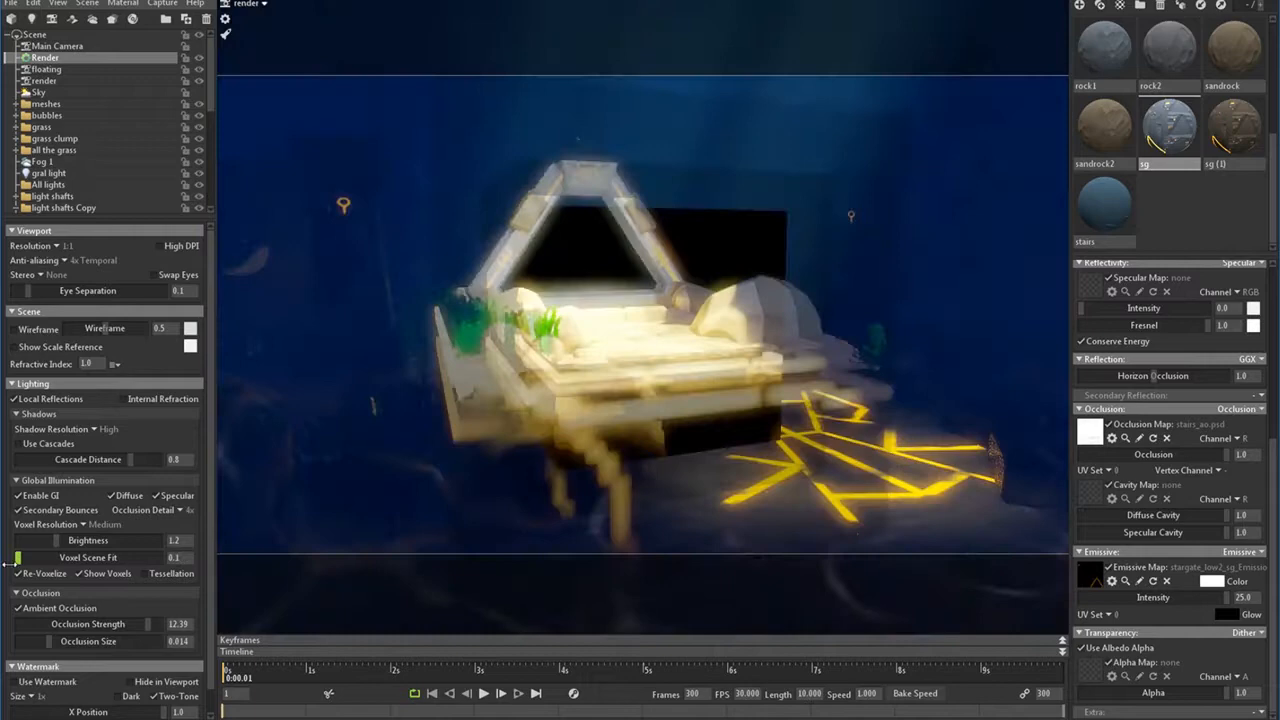
drag(16, 556, 56, 556)
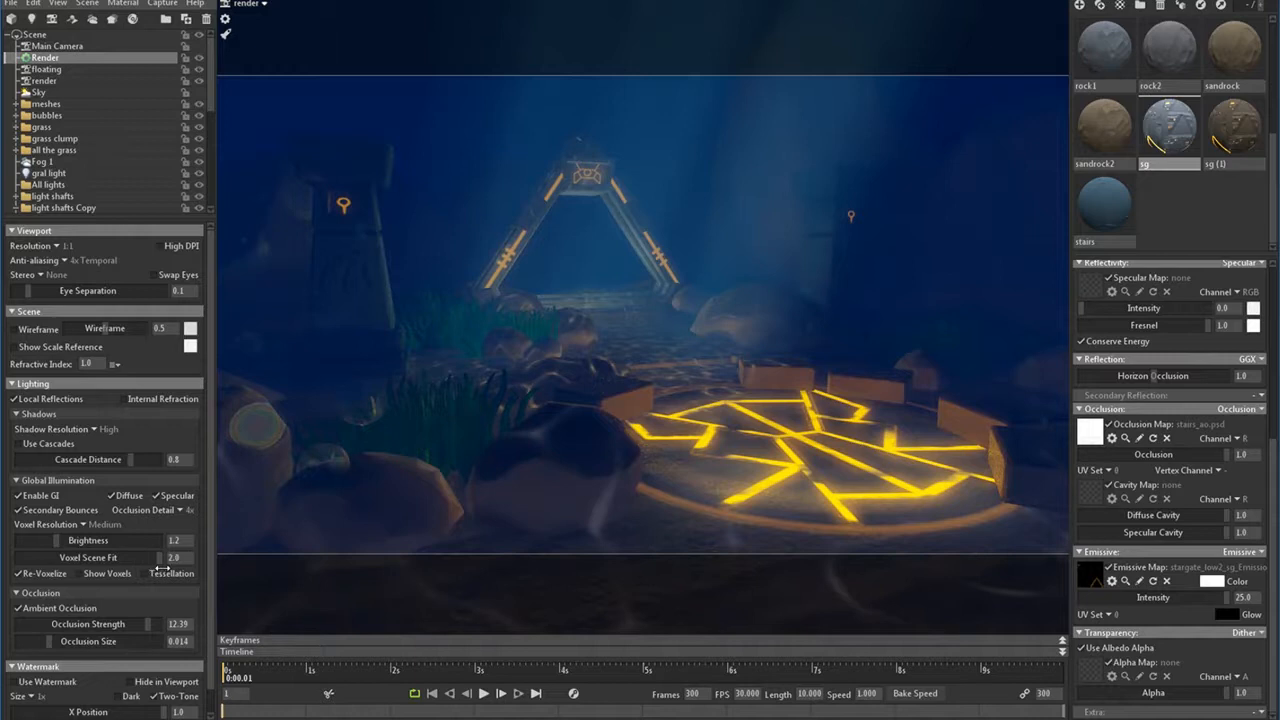
drag(150, 556, 60, 556)
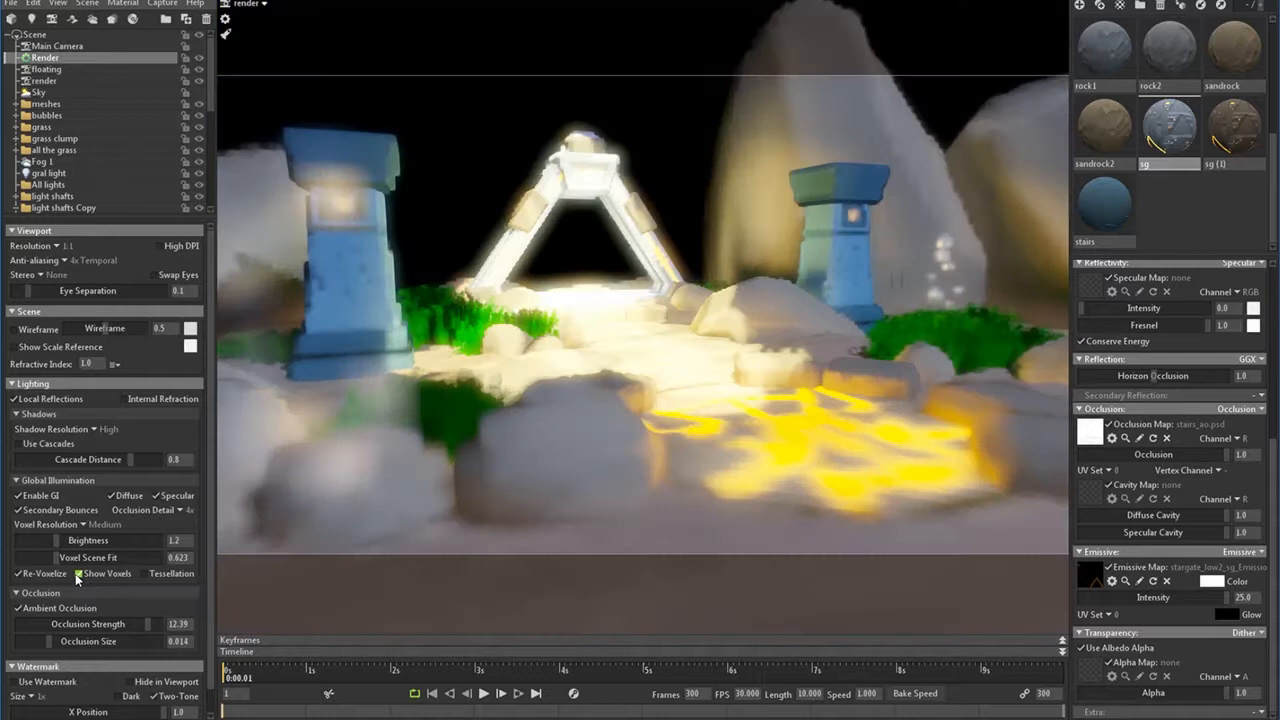
mouse_move(50, 556)
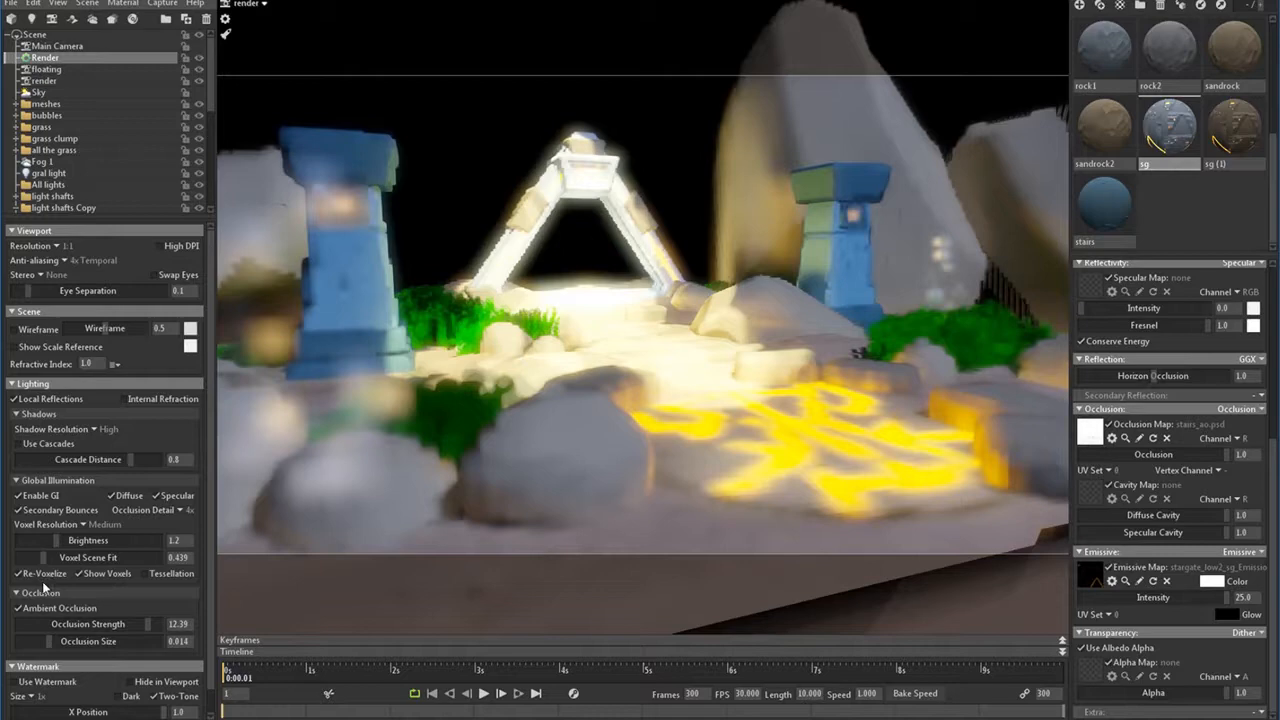
click(78, 572)
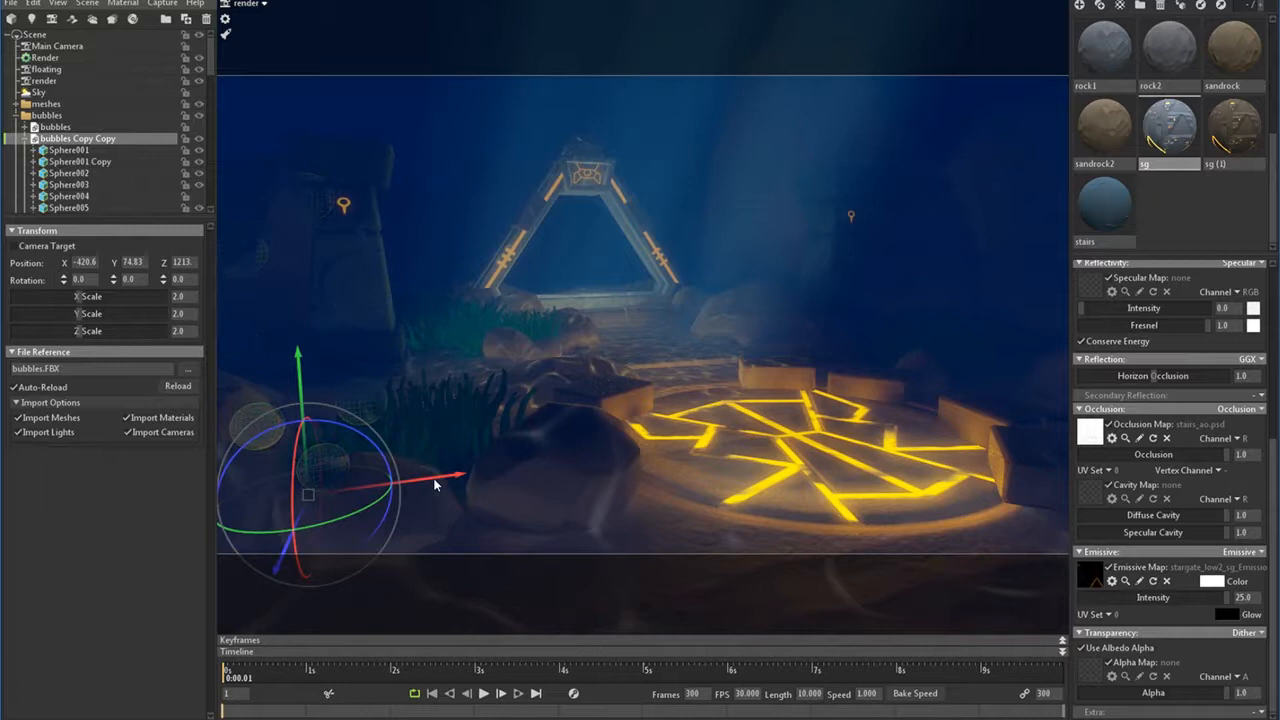
- Move the bubbles copy up beside the portal and clear the selection
drag(460, 478, 570, 462)
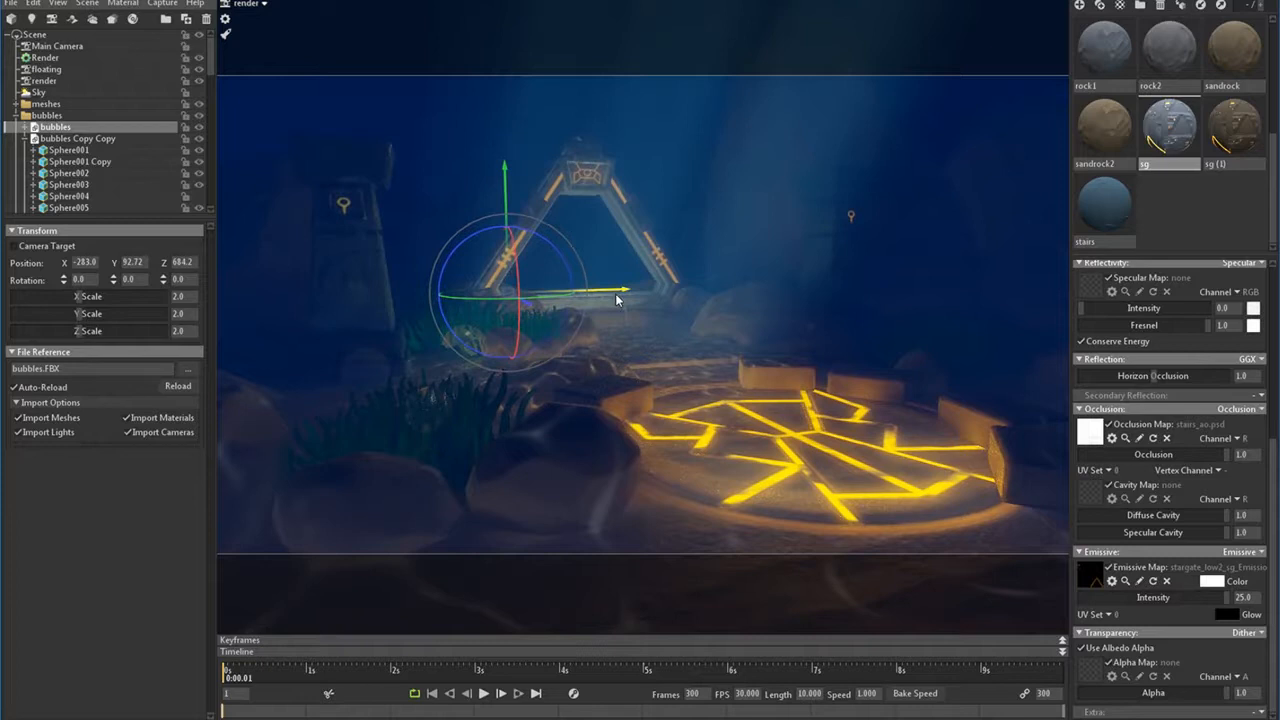
drag(616, 298, 640, 318)
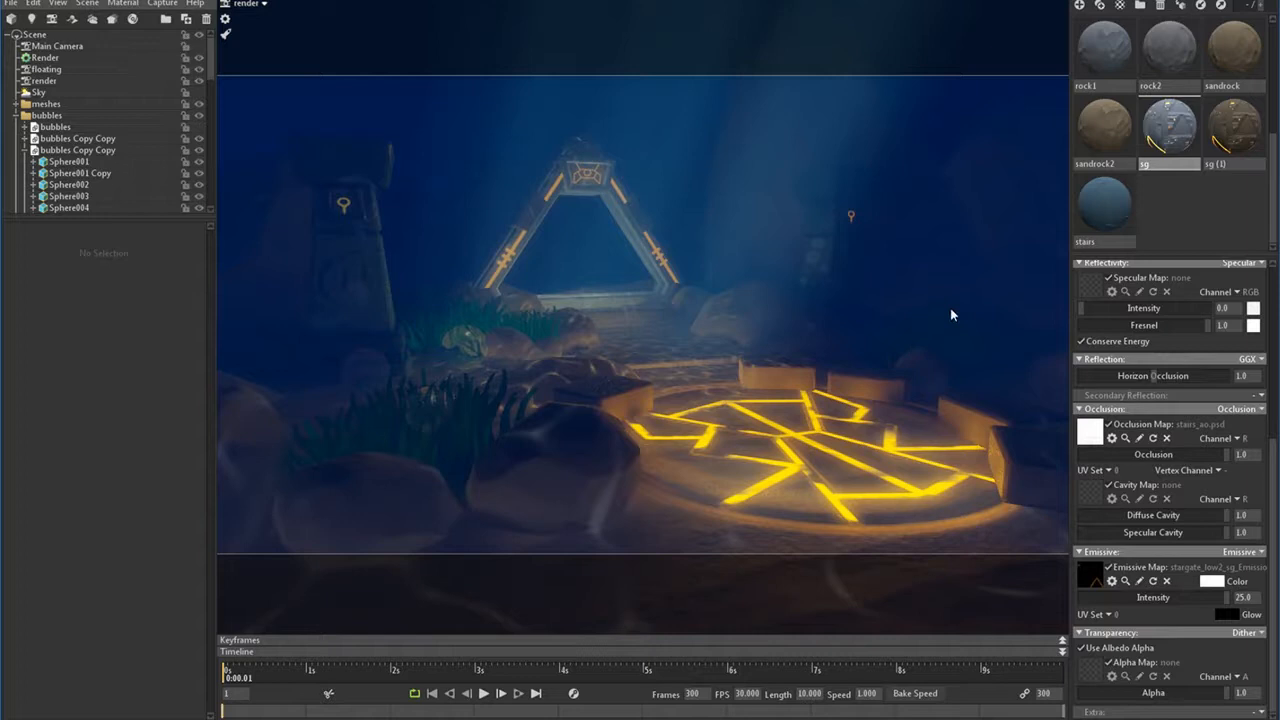
click(48, 114)
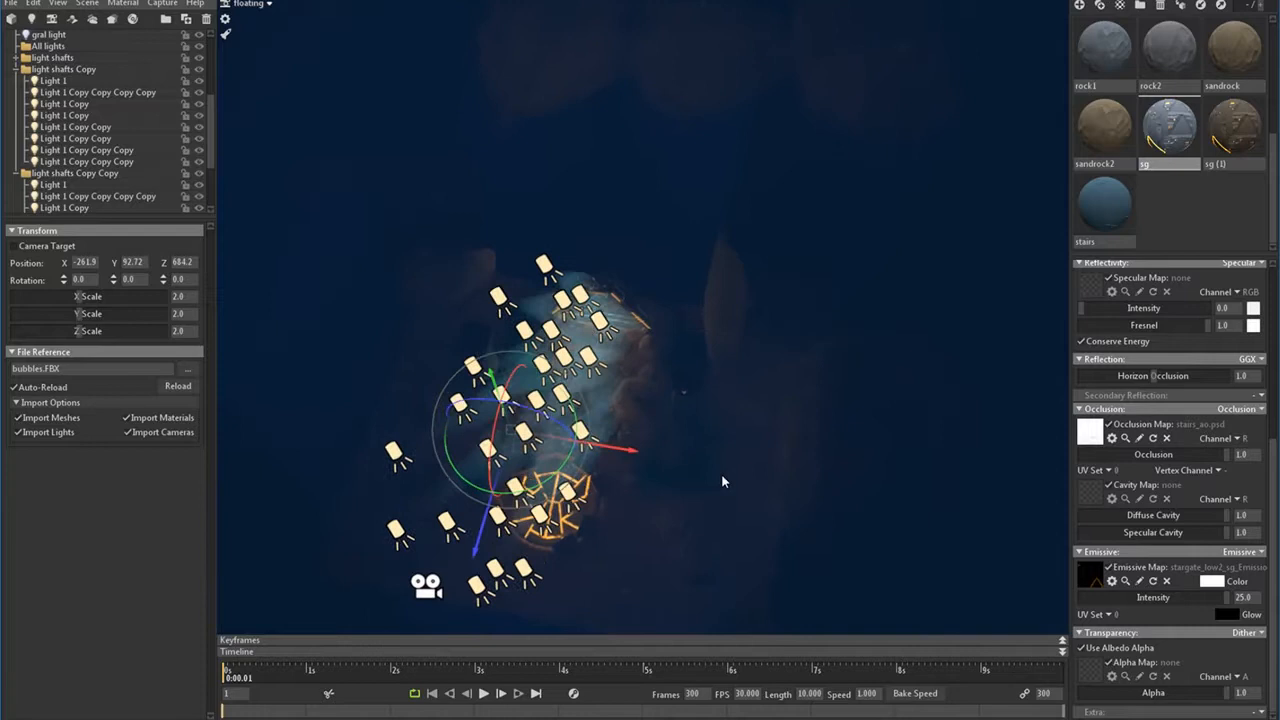
- Pick a light-shaft spotlight copy and switch back to the render camera view
click(52, 80)
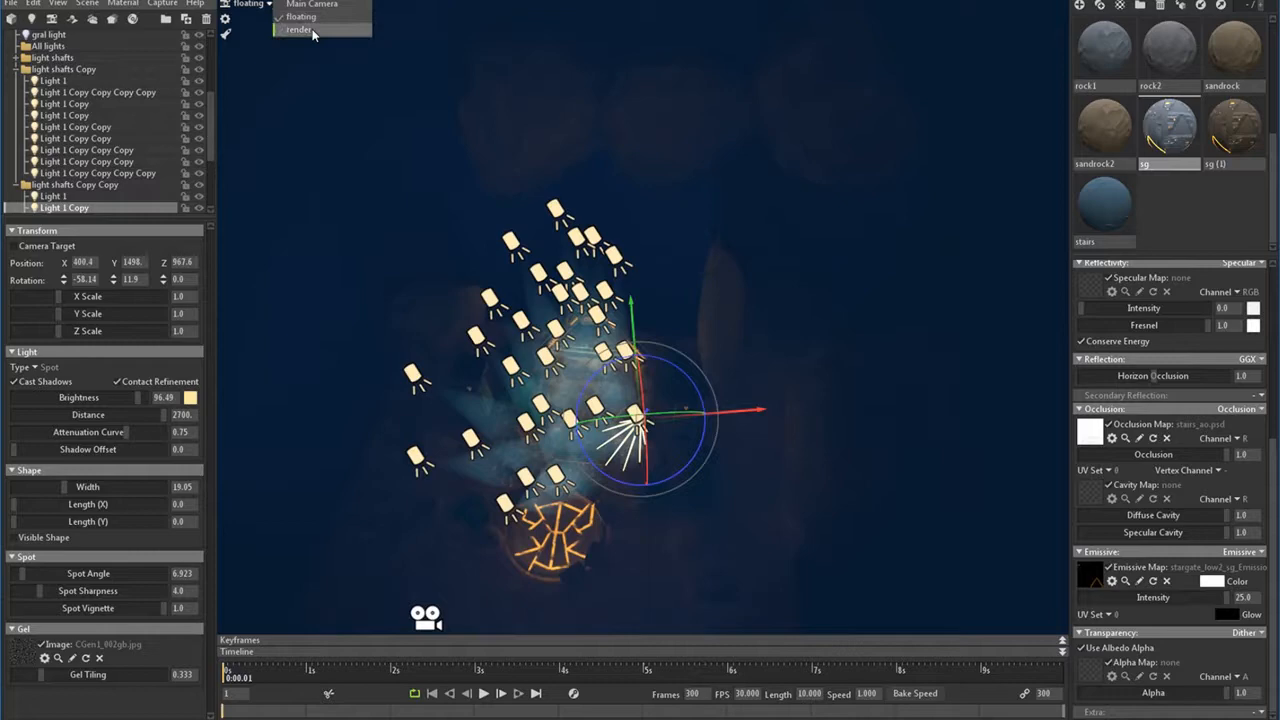
click(298, 30)
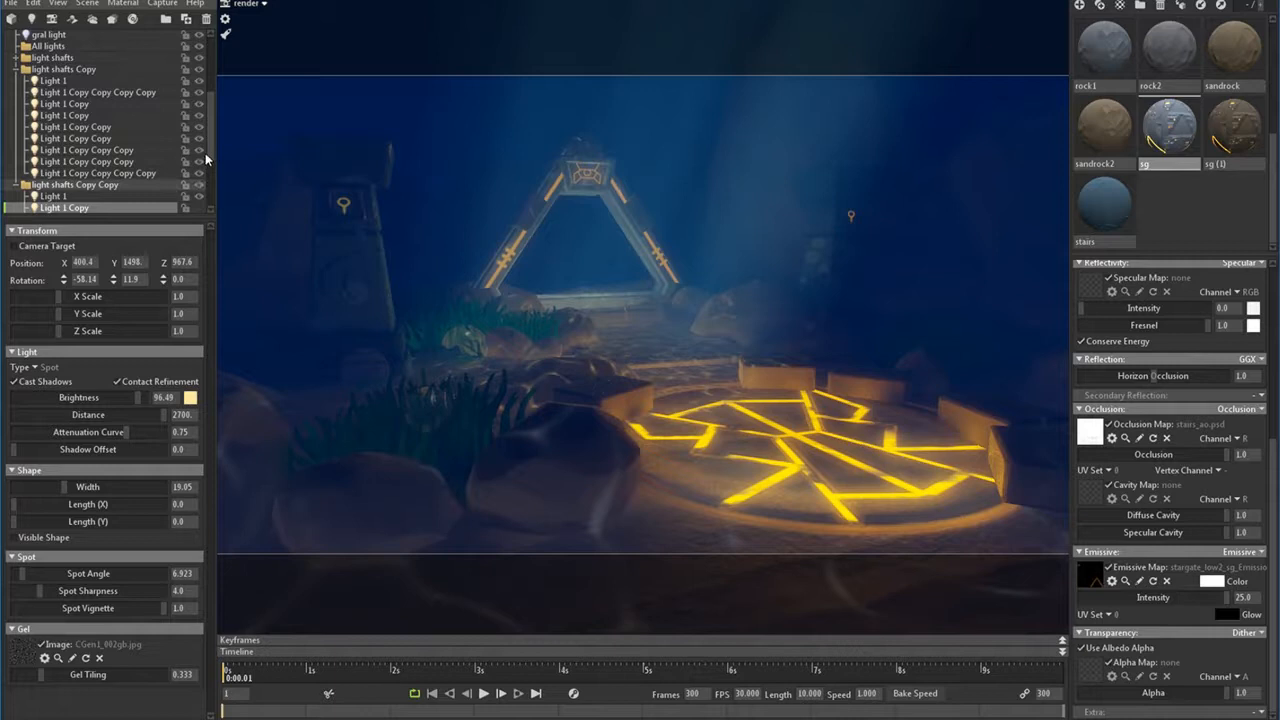
- Move the 'light shafts Copy' group into place above the portal
scroll(down, 3)
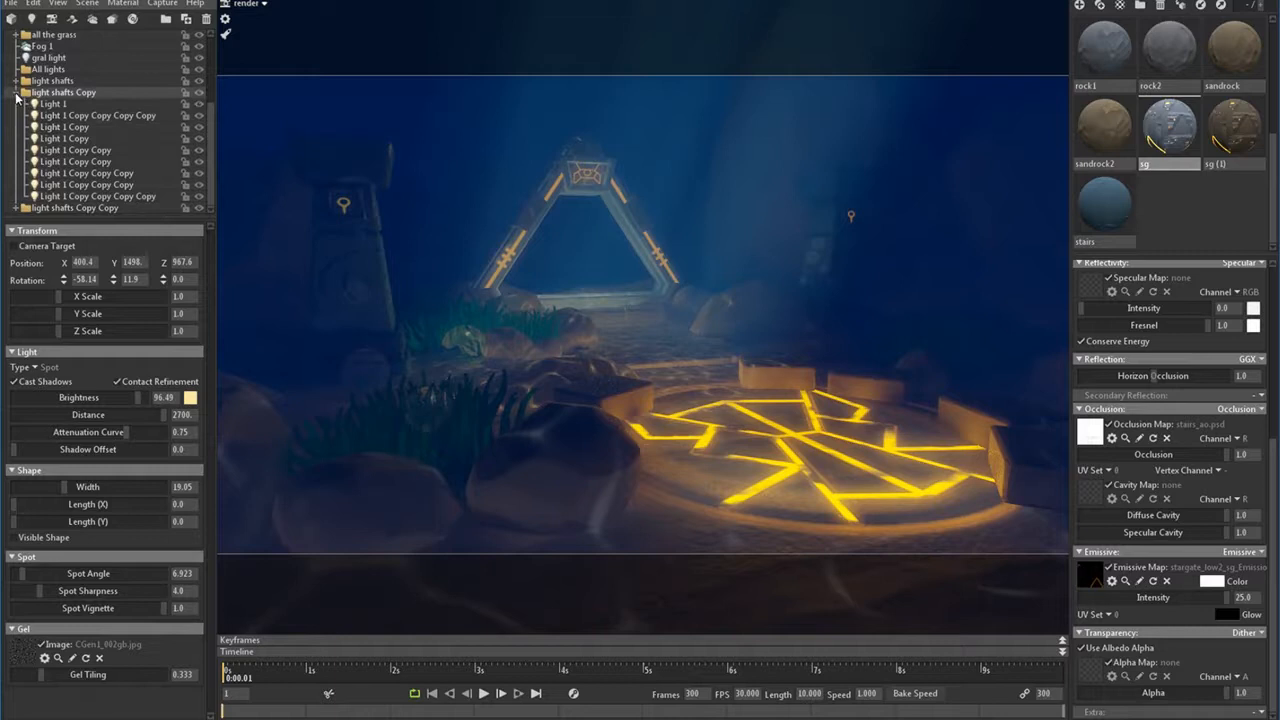
click(76, 206)
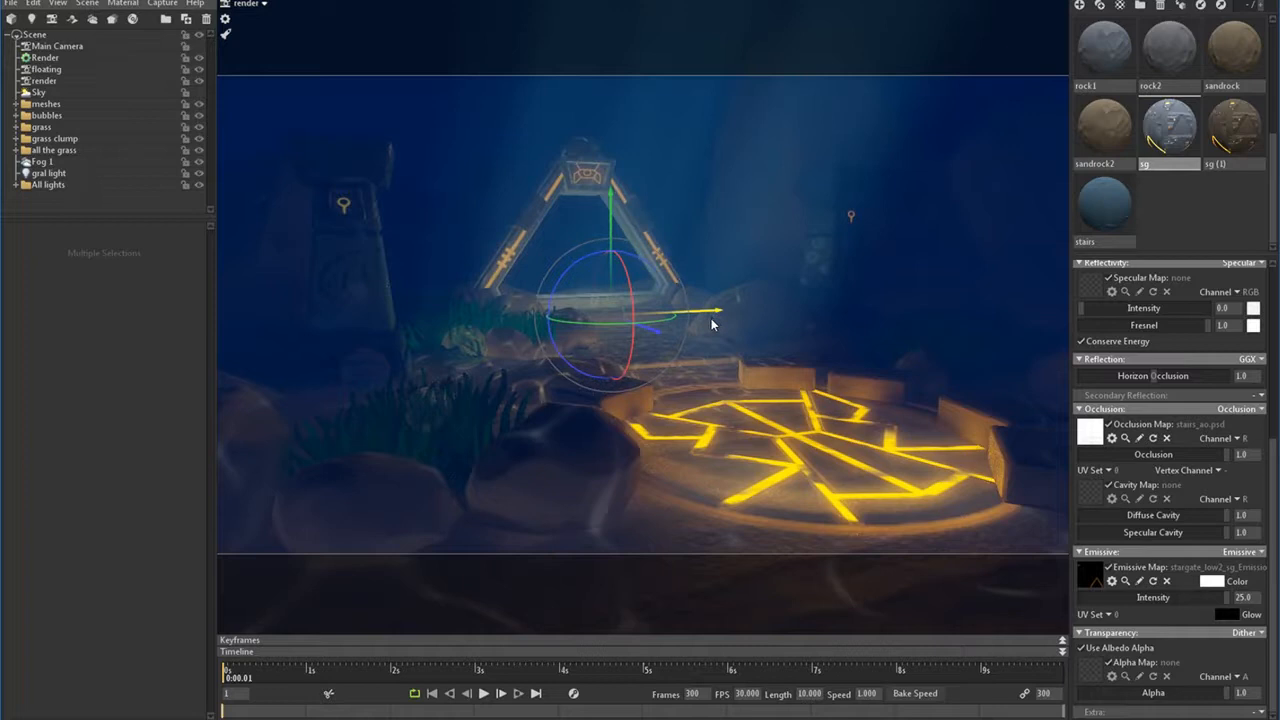
drag(716, 318, 660, 338)
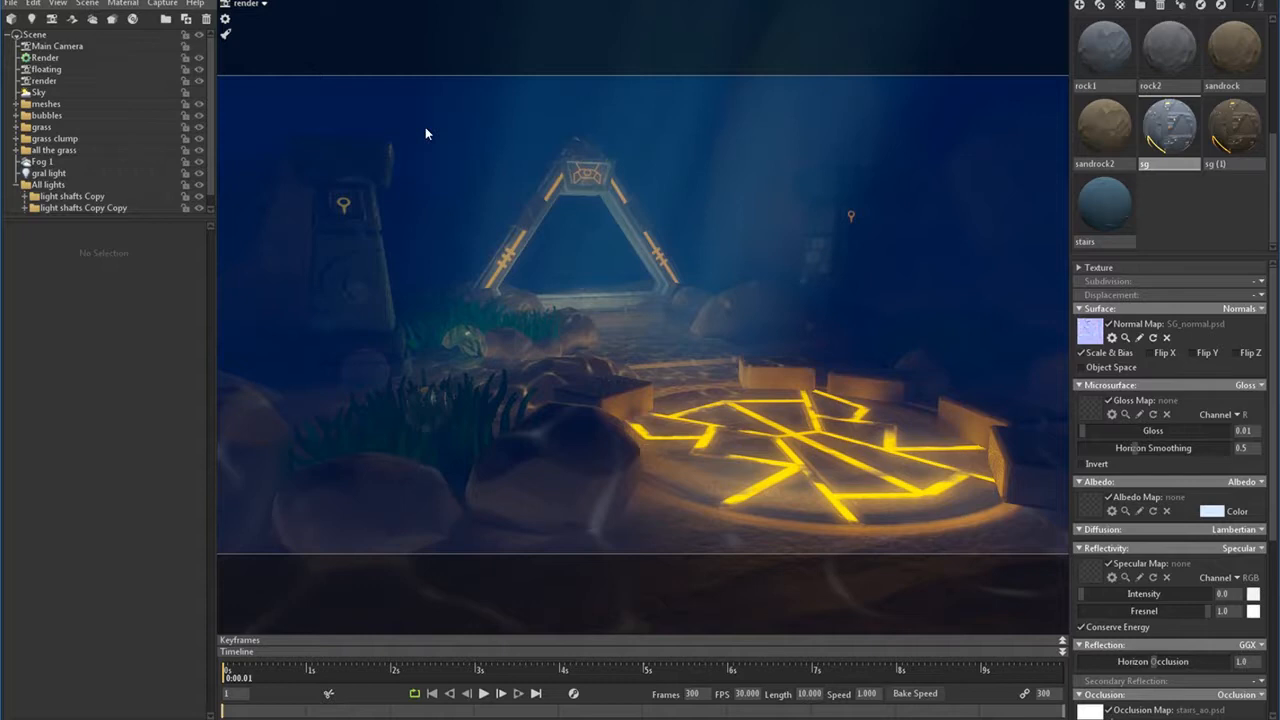
- Widen the god light's spot angle to about 86 degrees, keeping brightness at 4.5
click(42, 160)
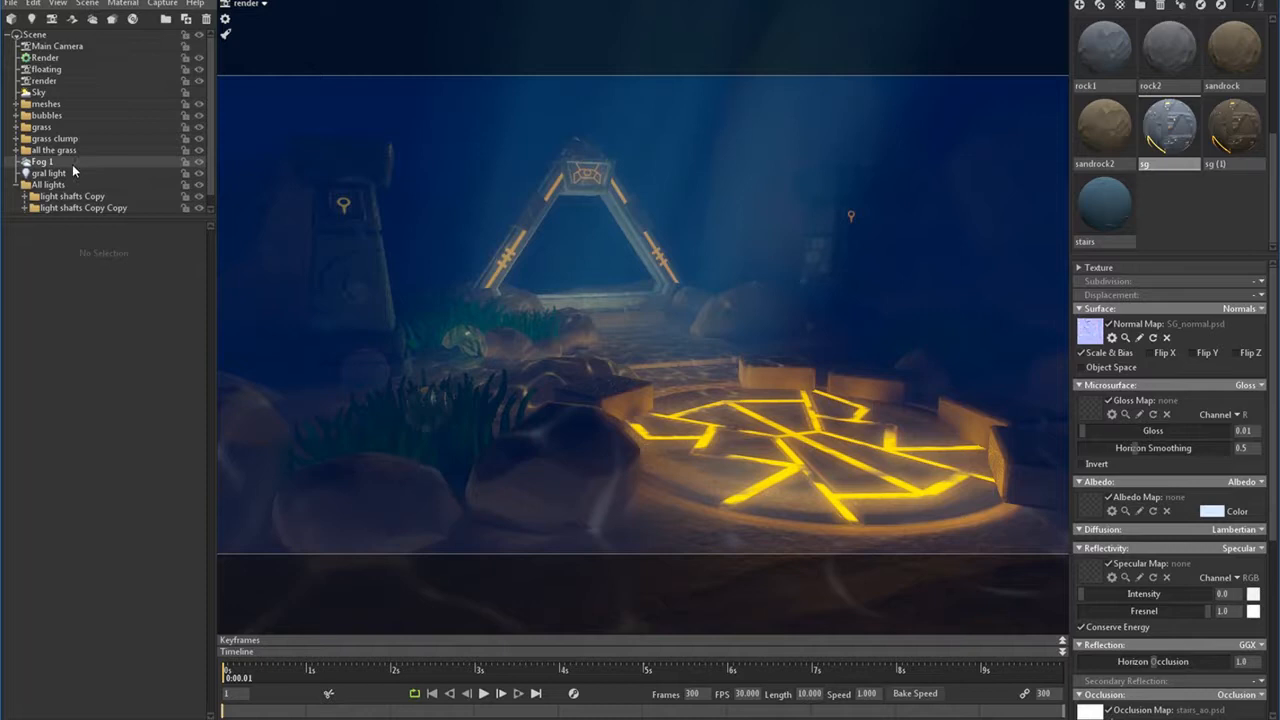
click(48, 172)
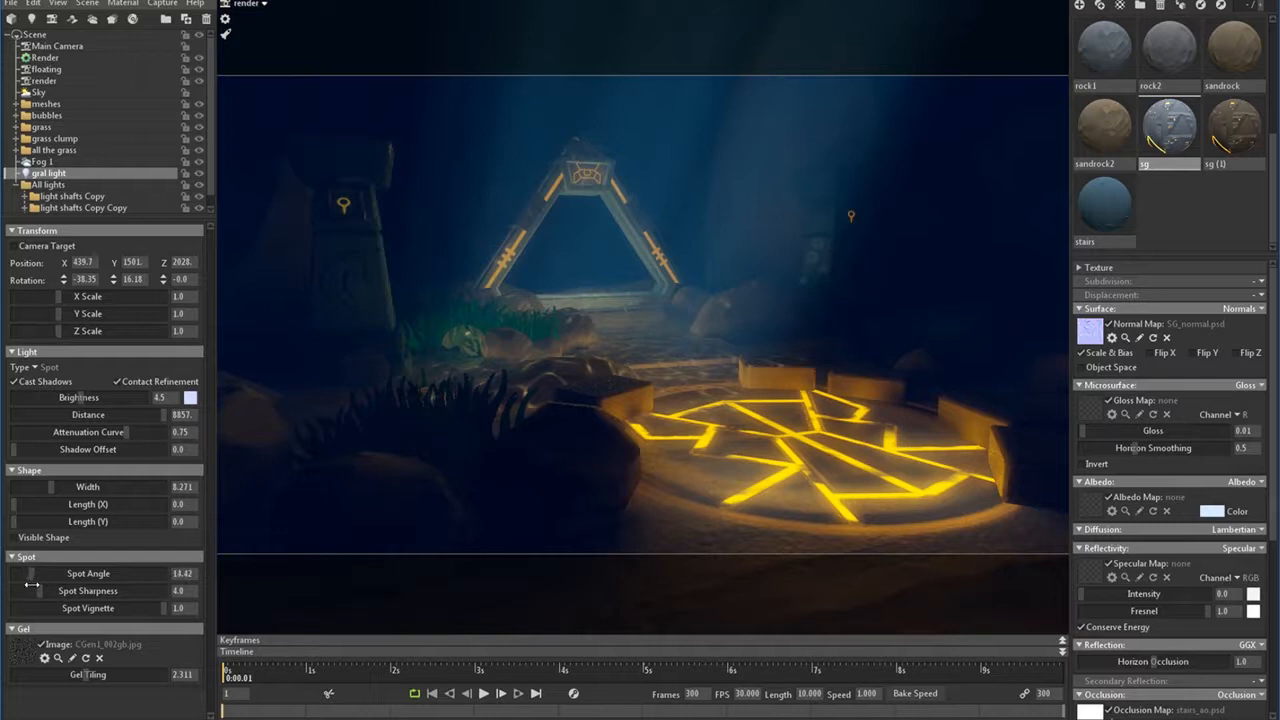
drag(80, 572, 180, 572)
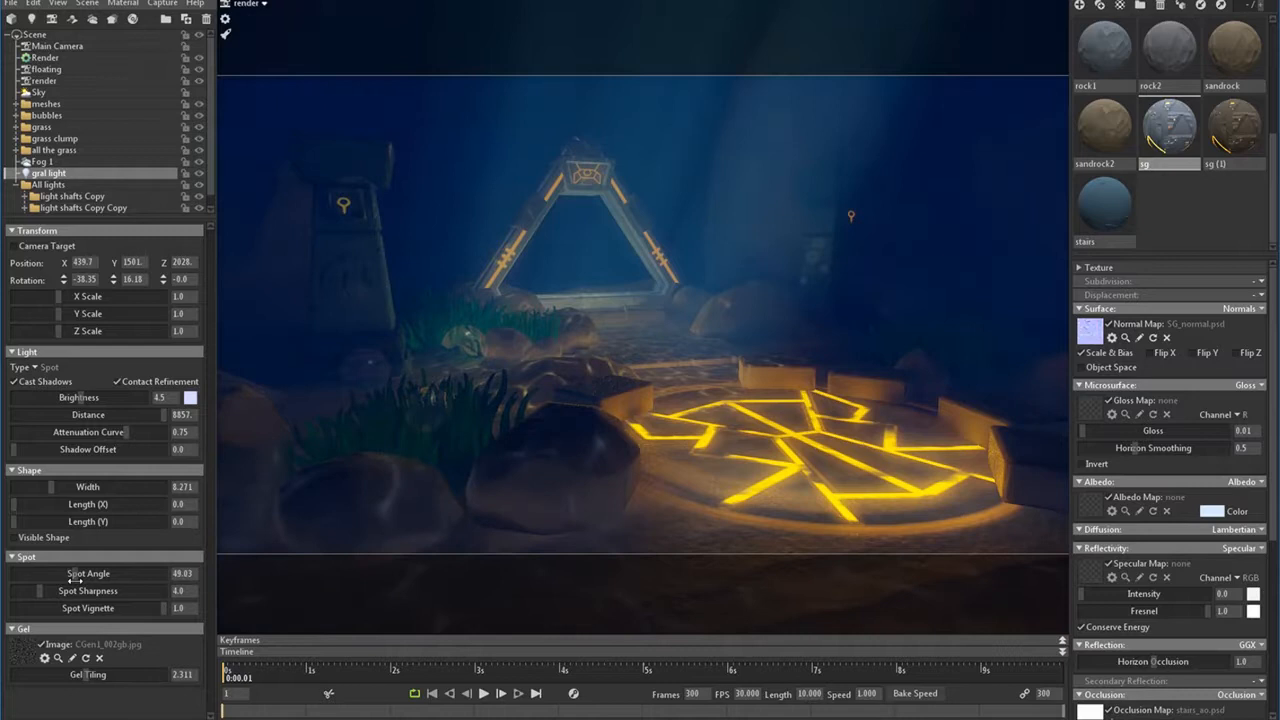
drag(50, 572, 80, 572)
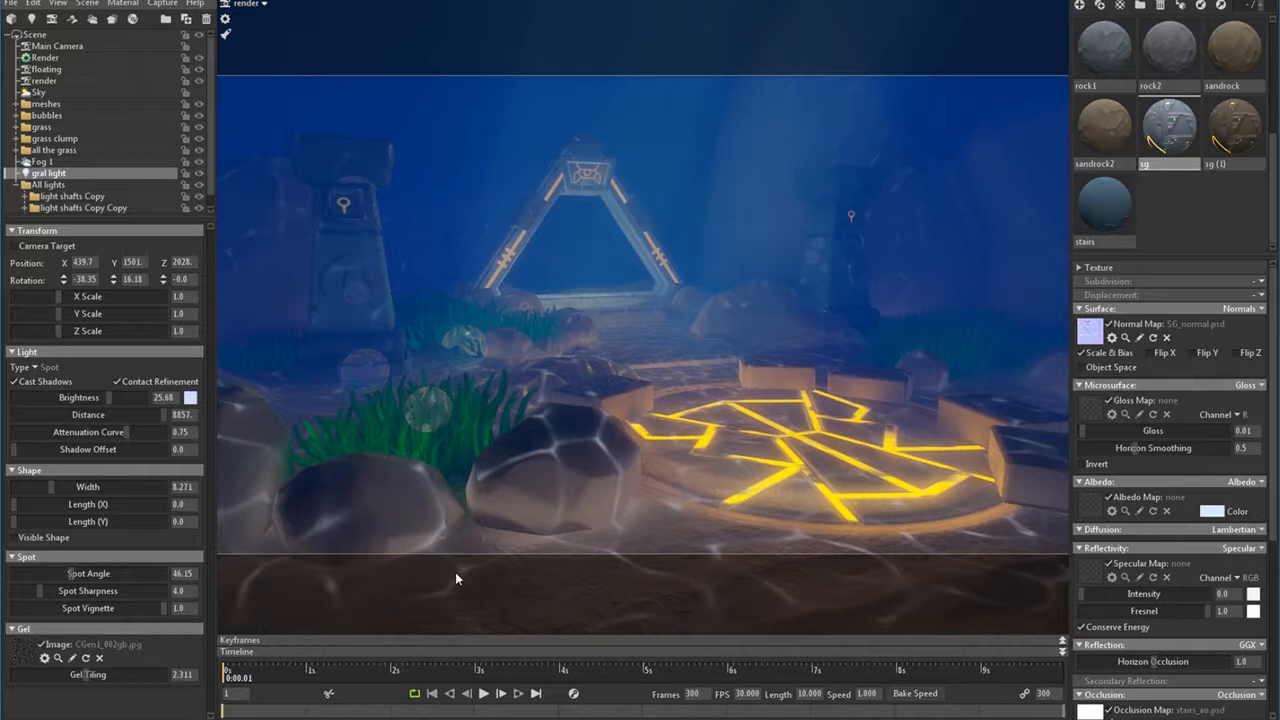
mouse_move(164, 414)
text(4.5)
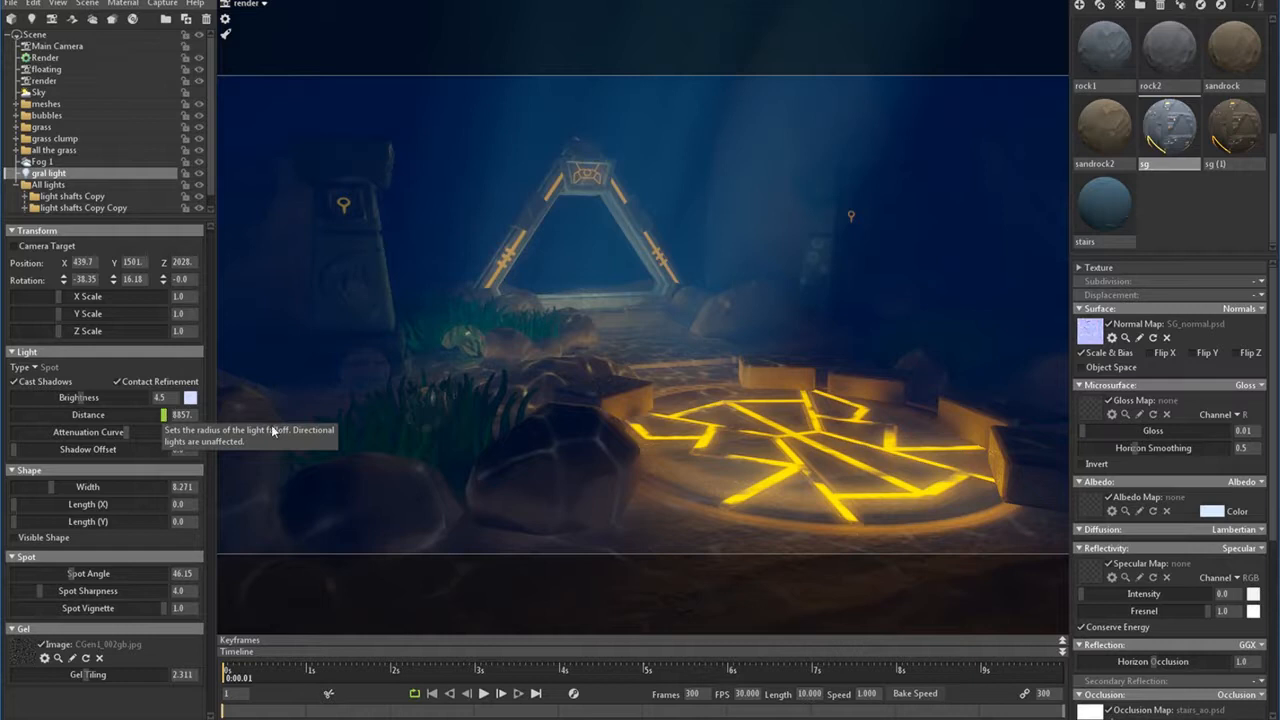
click(40, 160)
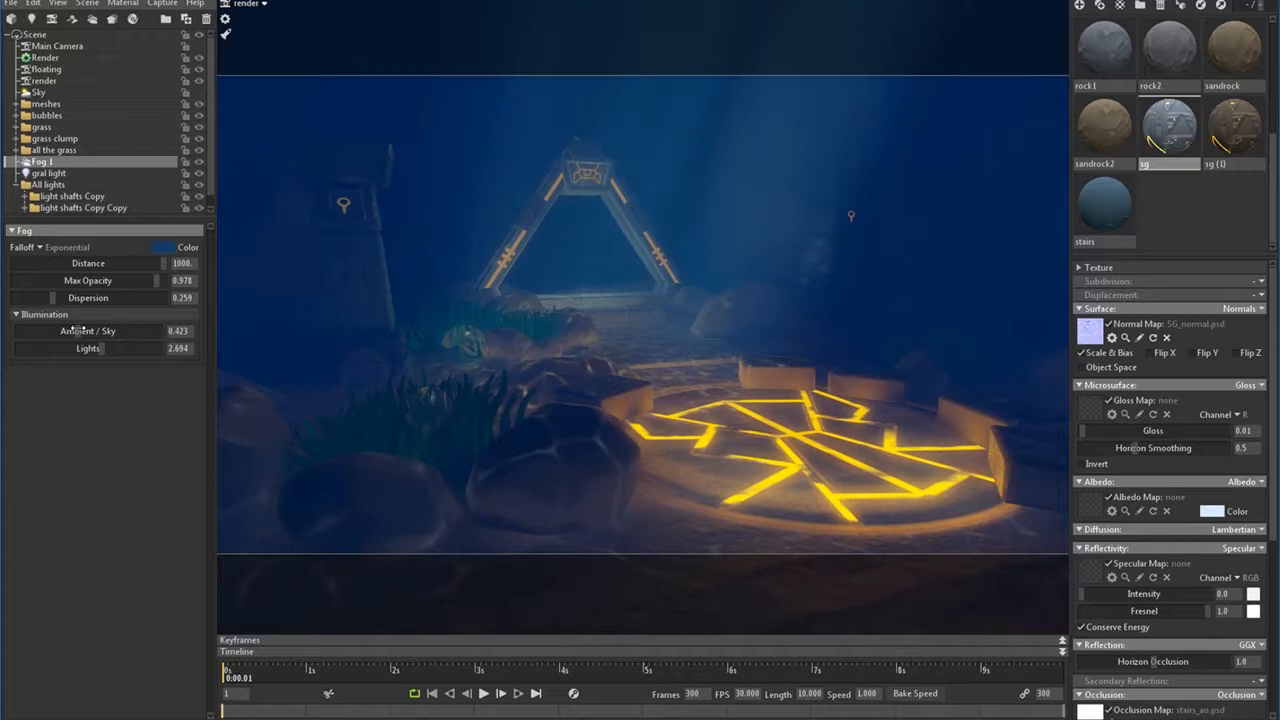
- Push Fog 1 farther and thinner with Ambient/Sky near 0.63 and Lights around 3.18
drag(102, 348, 114, 348)
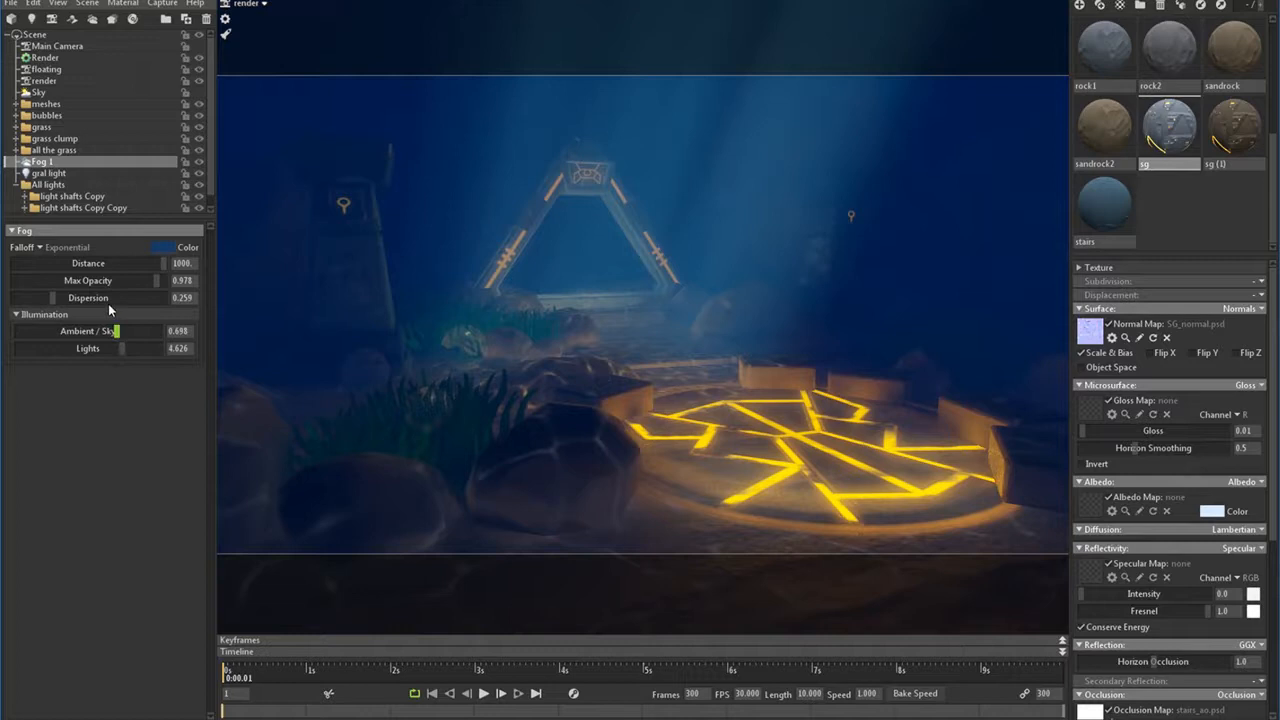
drag(164, 264, 140, 264)
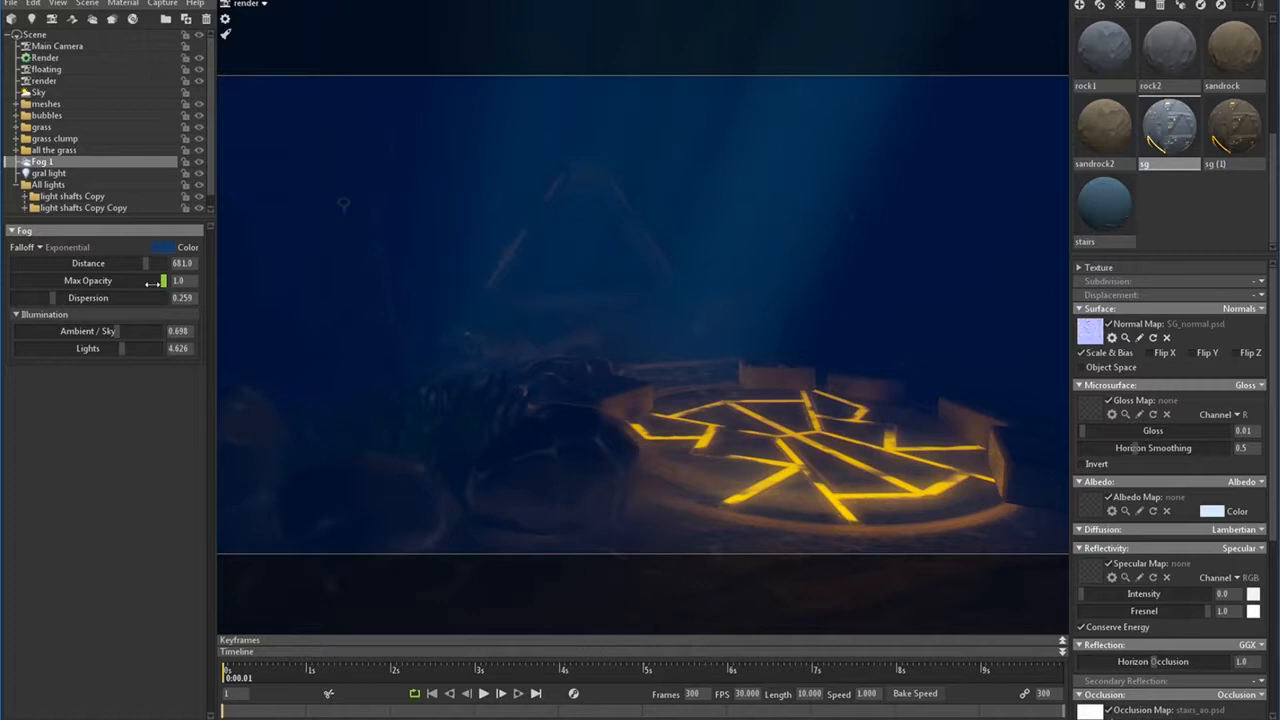
drag(164, 280, 148, 280)
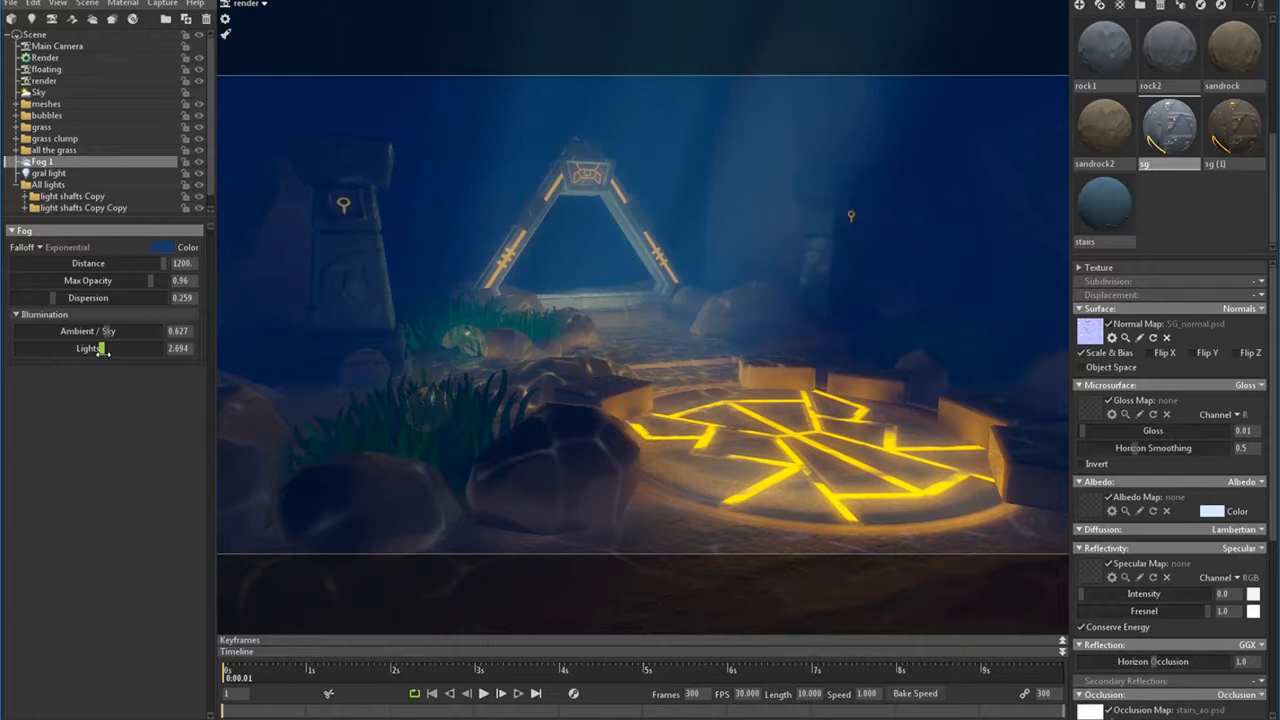
click(10, 4)
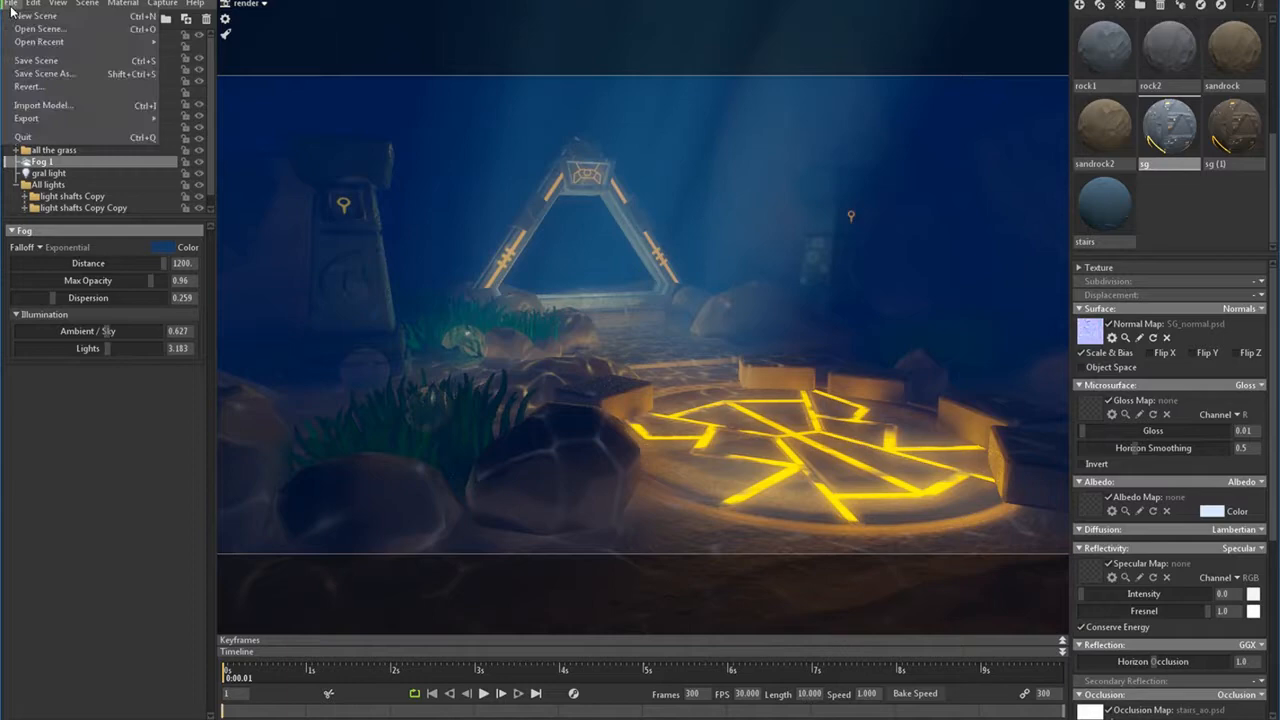
- Save the scene as a Toolbag Scene in the Art tests folder
click(44, 72)
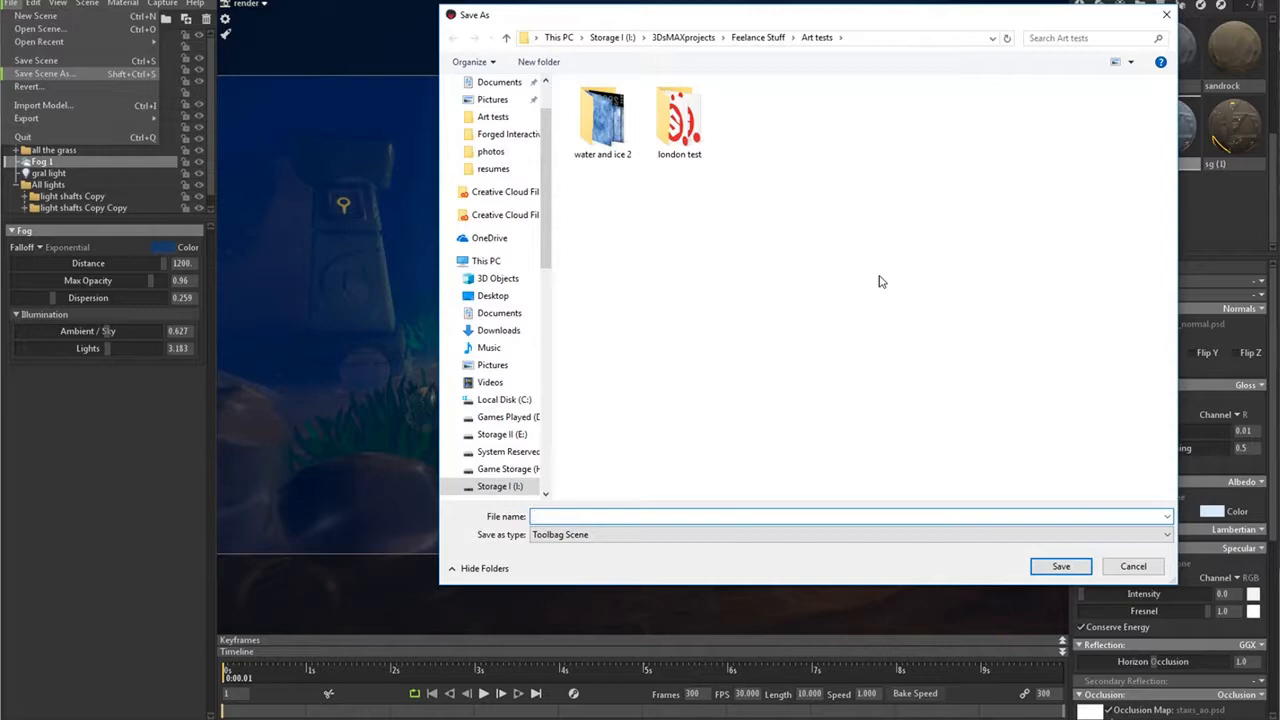
click(1132, 566)
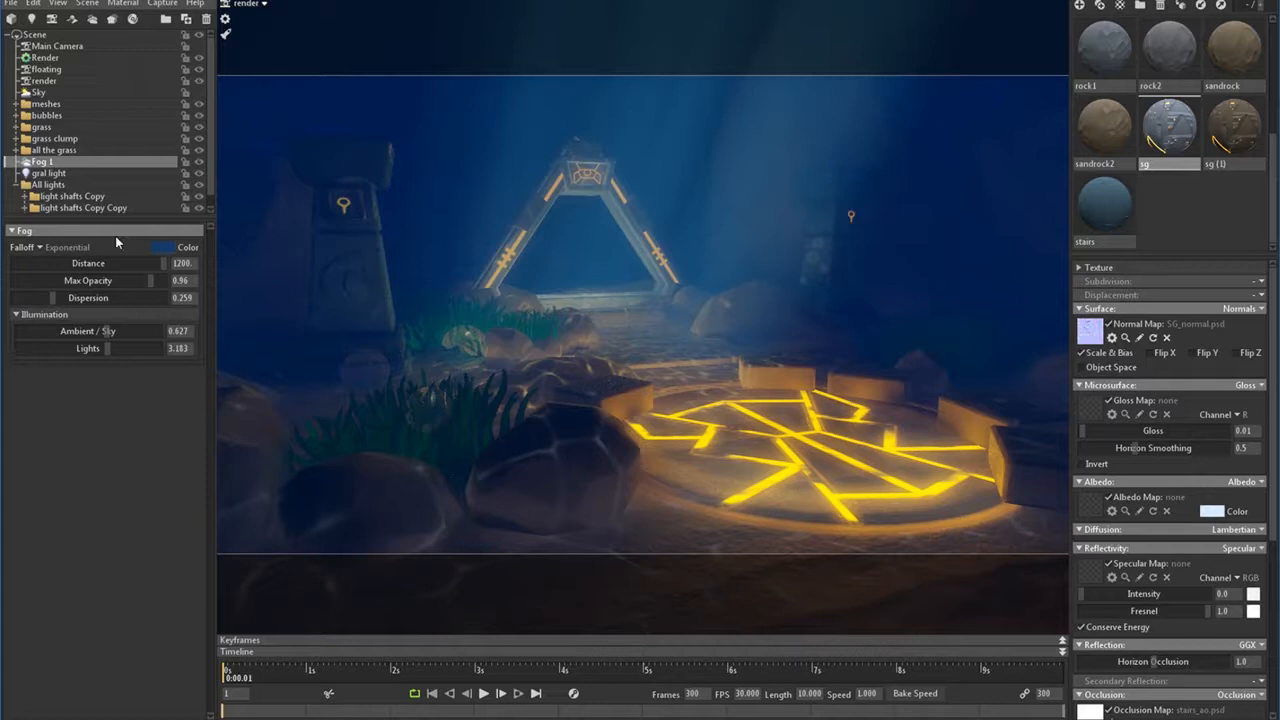
- Select the gnd light spotlight to show its transform, light, shape and spot settings
click(48, 172)
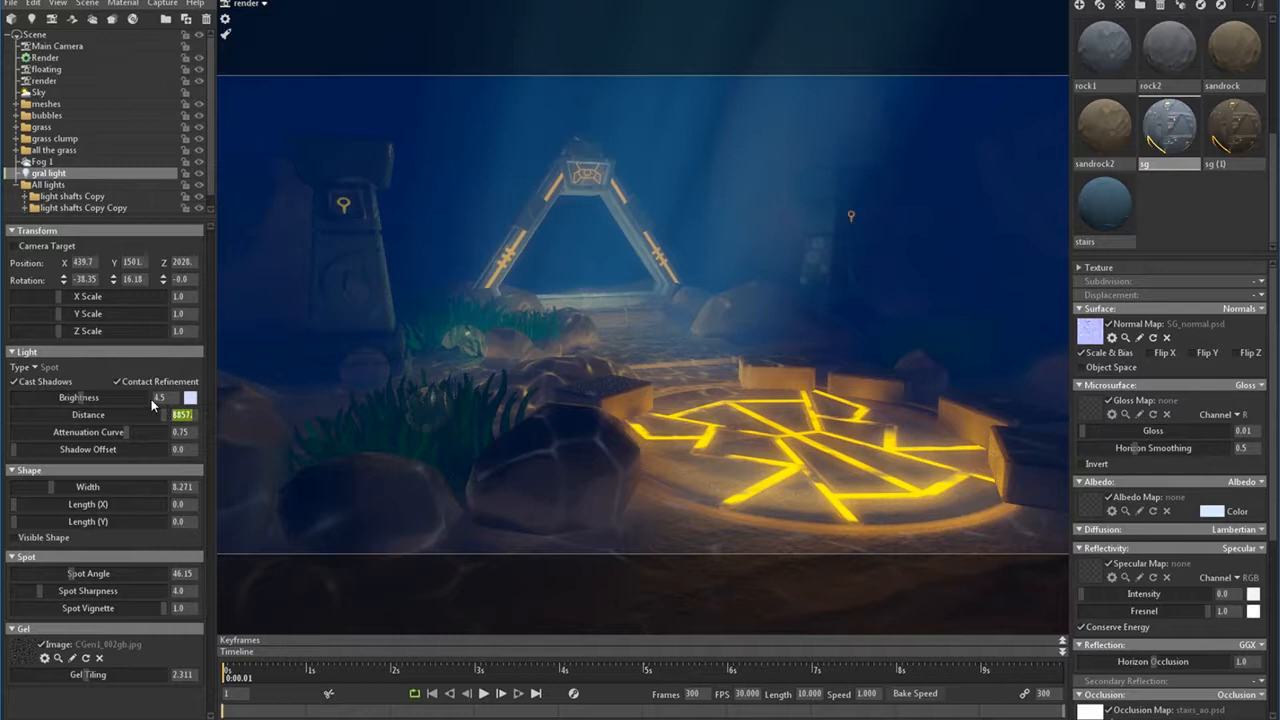
mouse_move(88, 414)
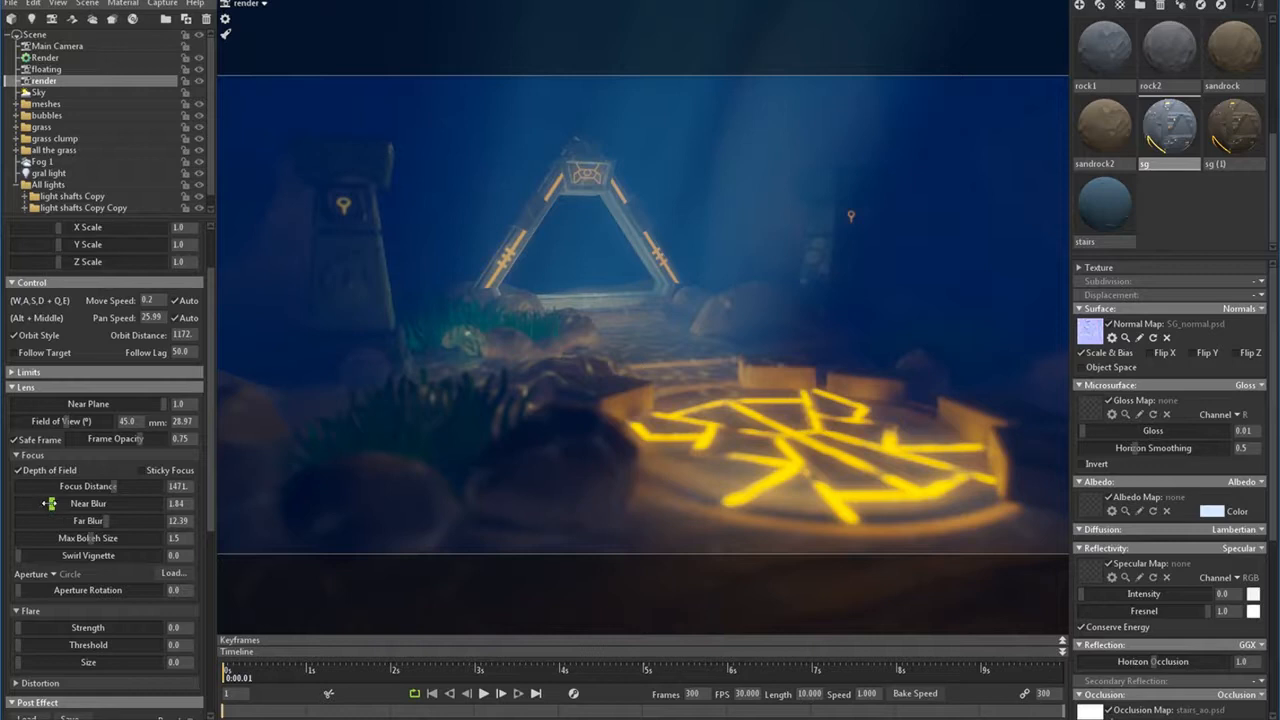
- Set the camera's depth-of-field blur and retune Fog 1 to Ambient near 0.92, Lights around 2.87
click(42, 160)
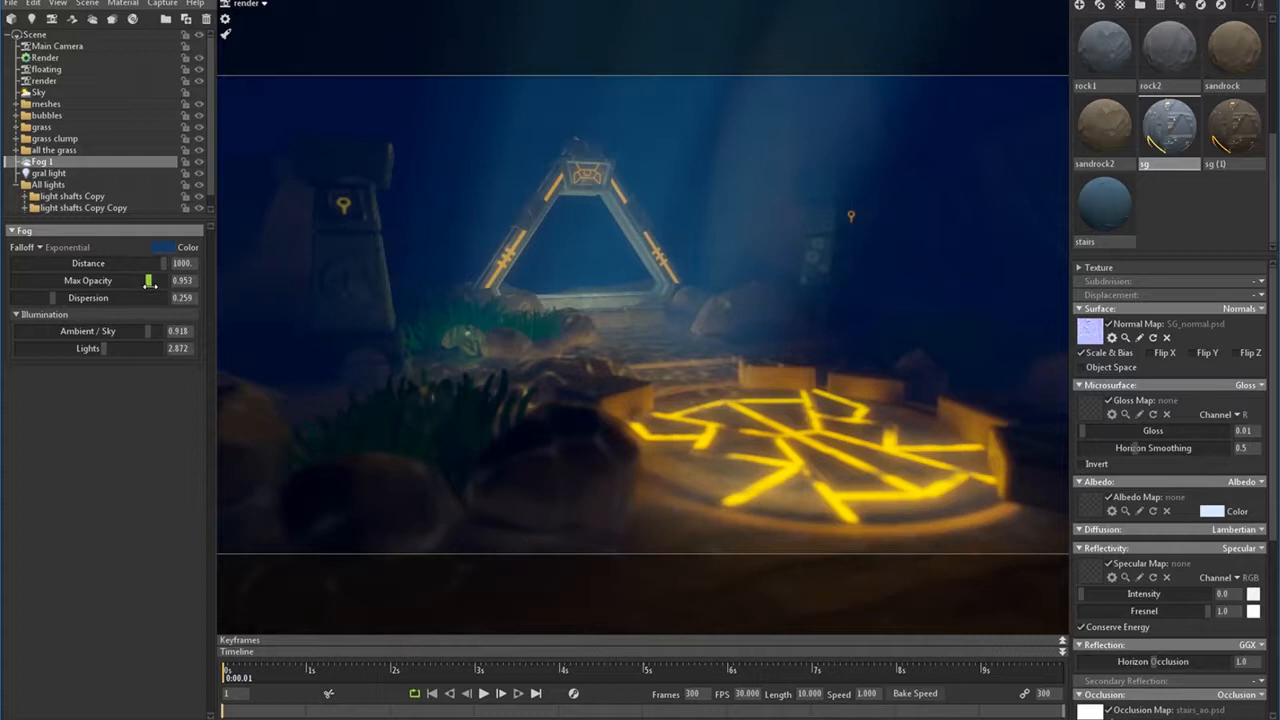
click(244, 4)
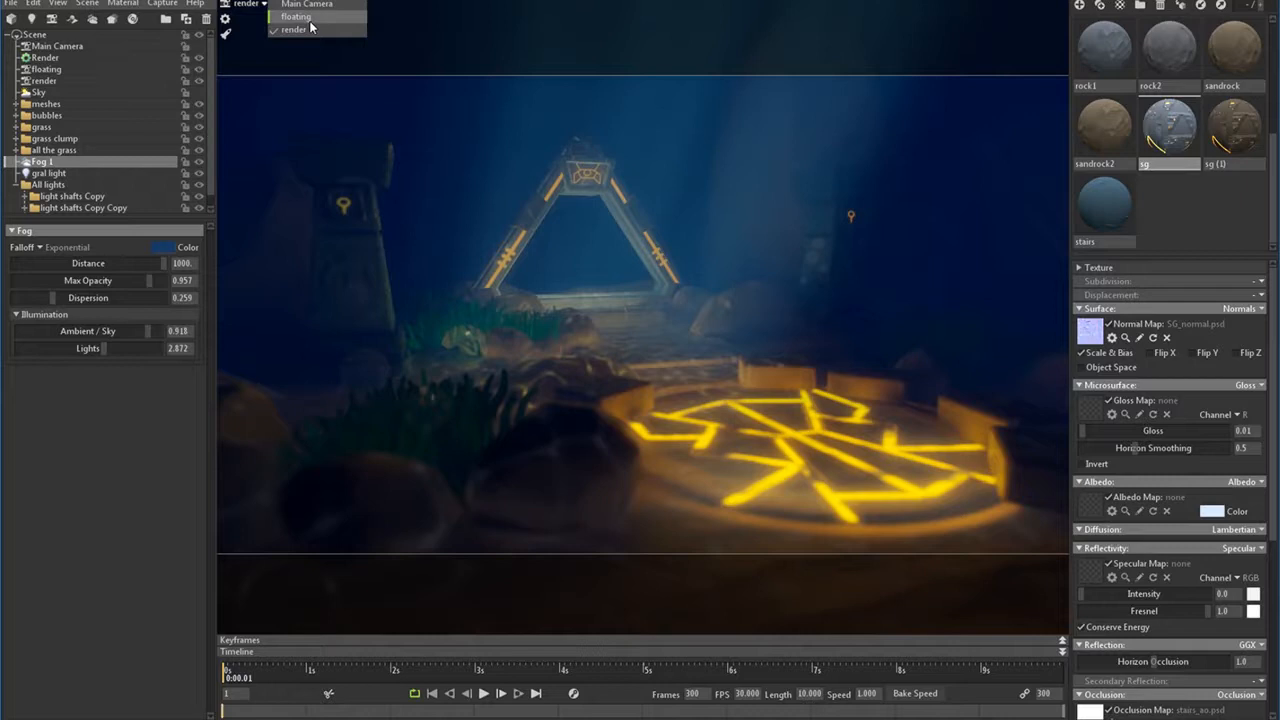
- View the scene through the floating camera and select a spotlight in the light shafts group
click(296, 16)
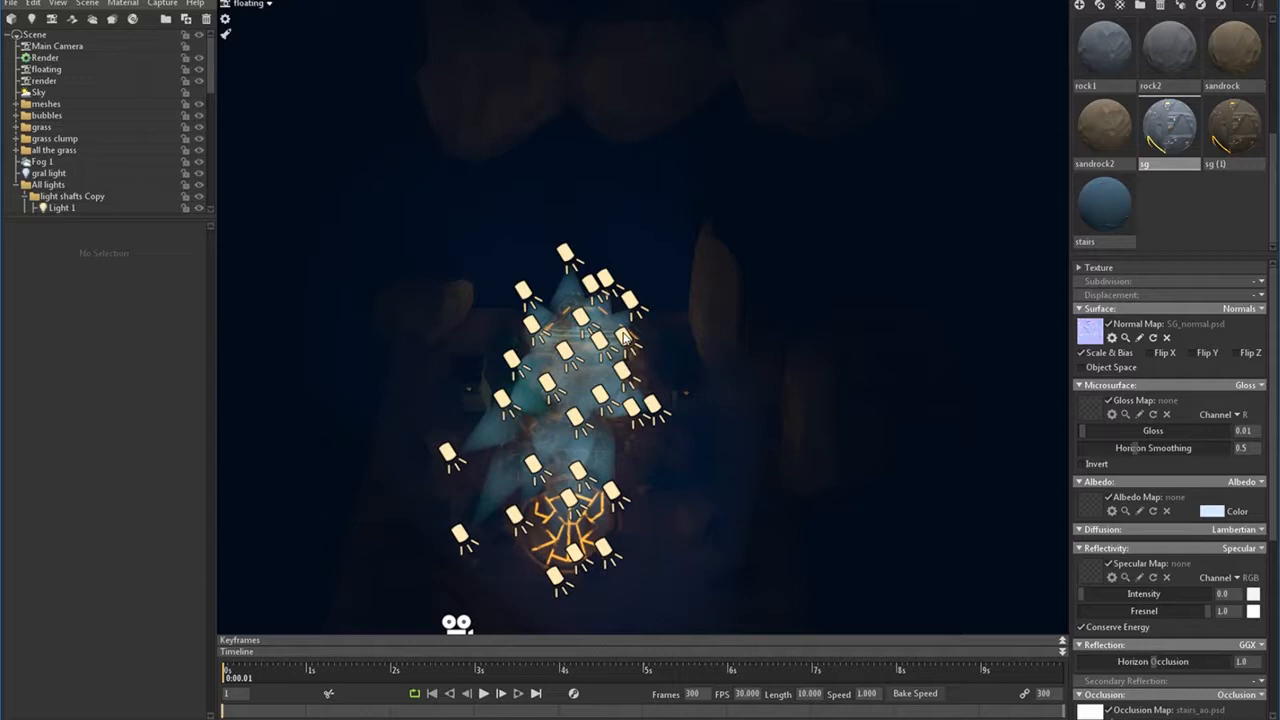
click(60, 208)
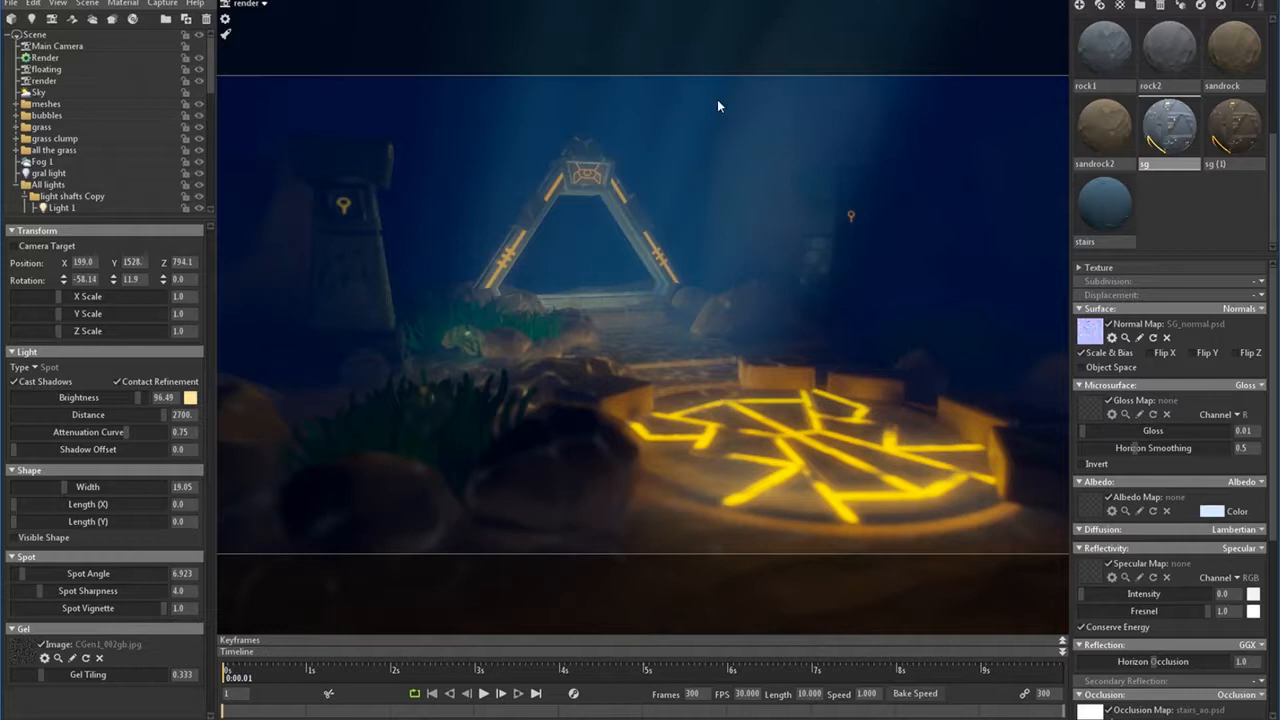
mouse_move(738, 330)
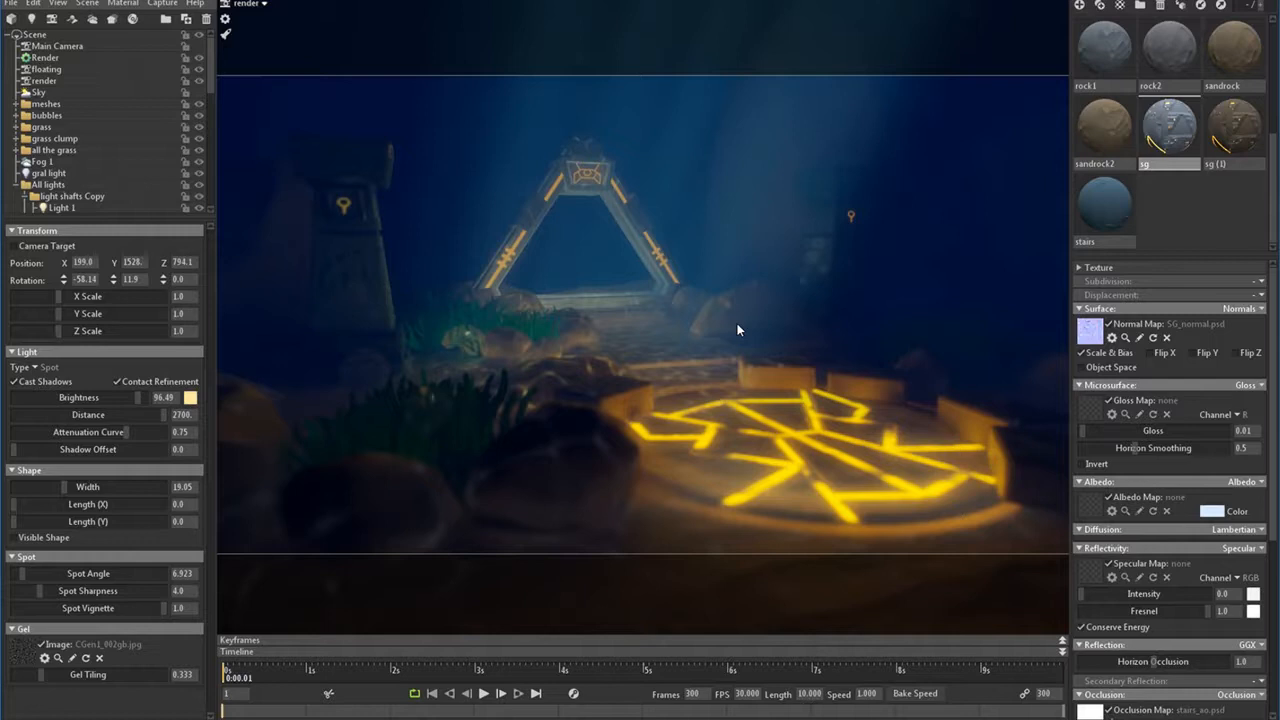